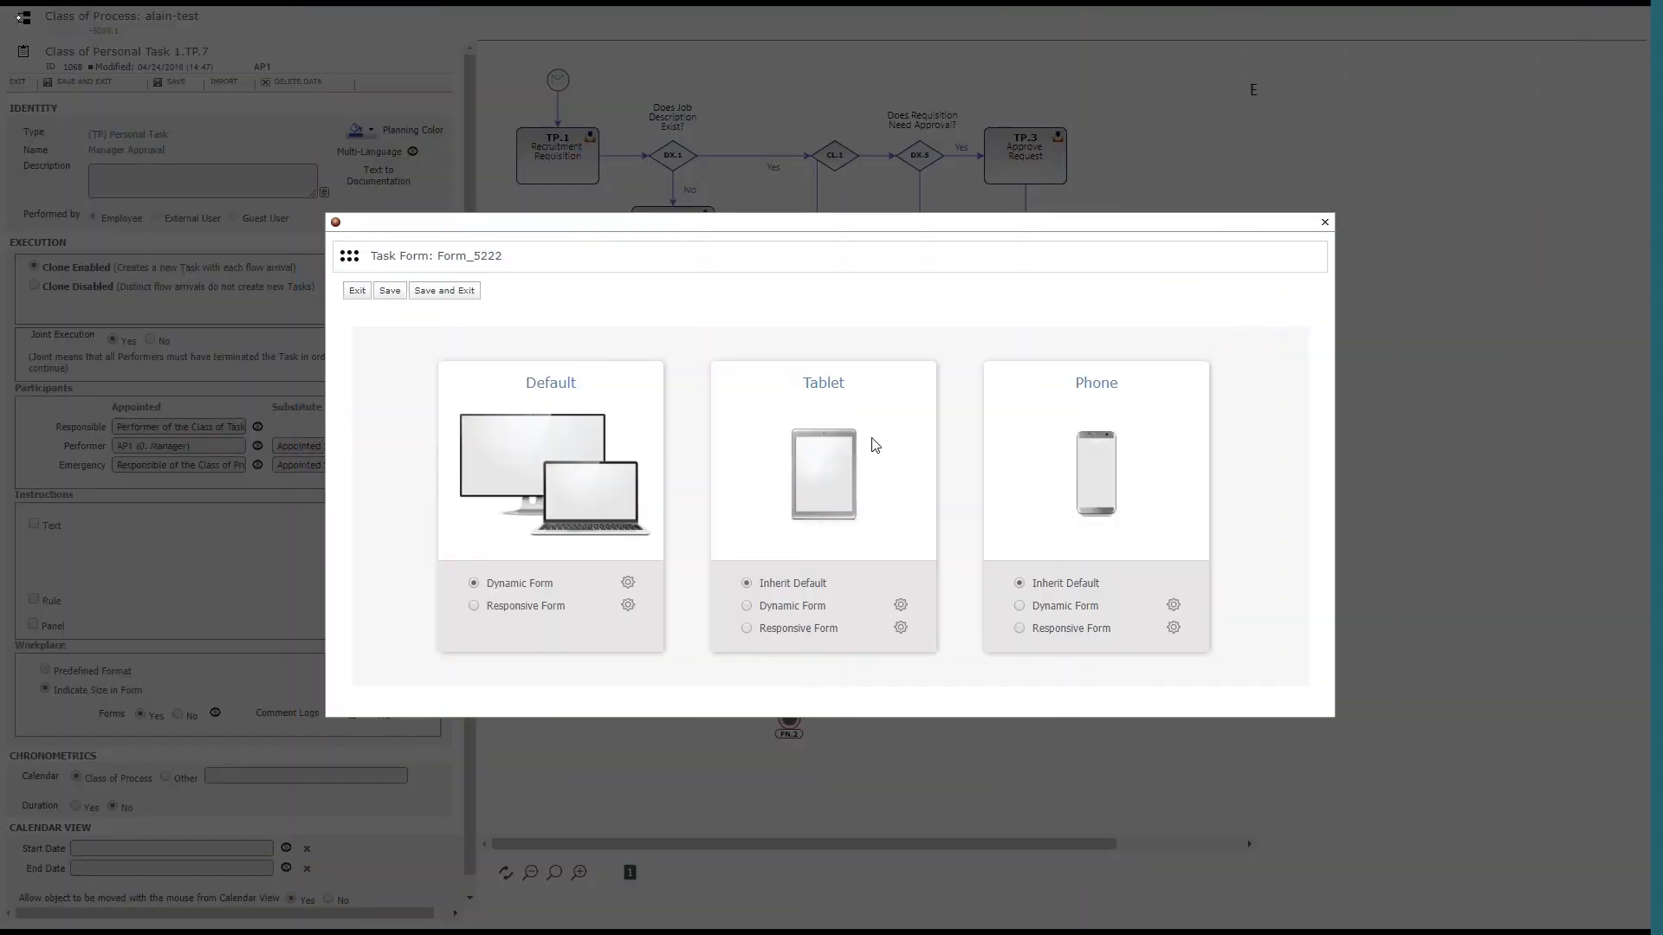
Choose Responsive Form for the task, enter its design editor and accept the wizard prompt.
click(472, 606)
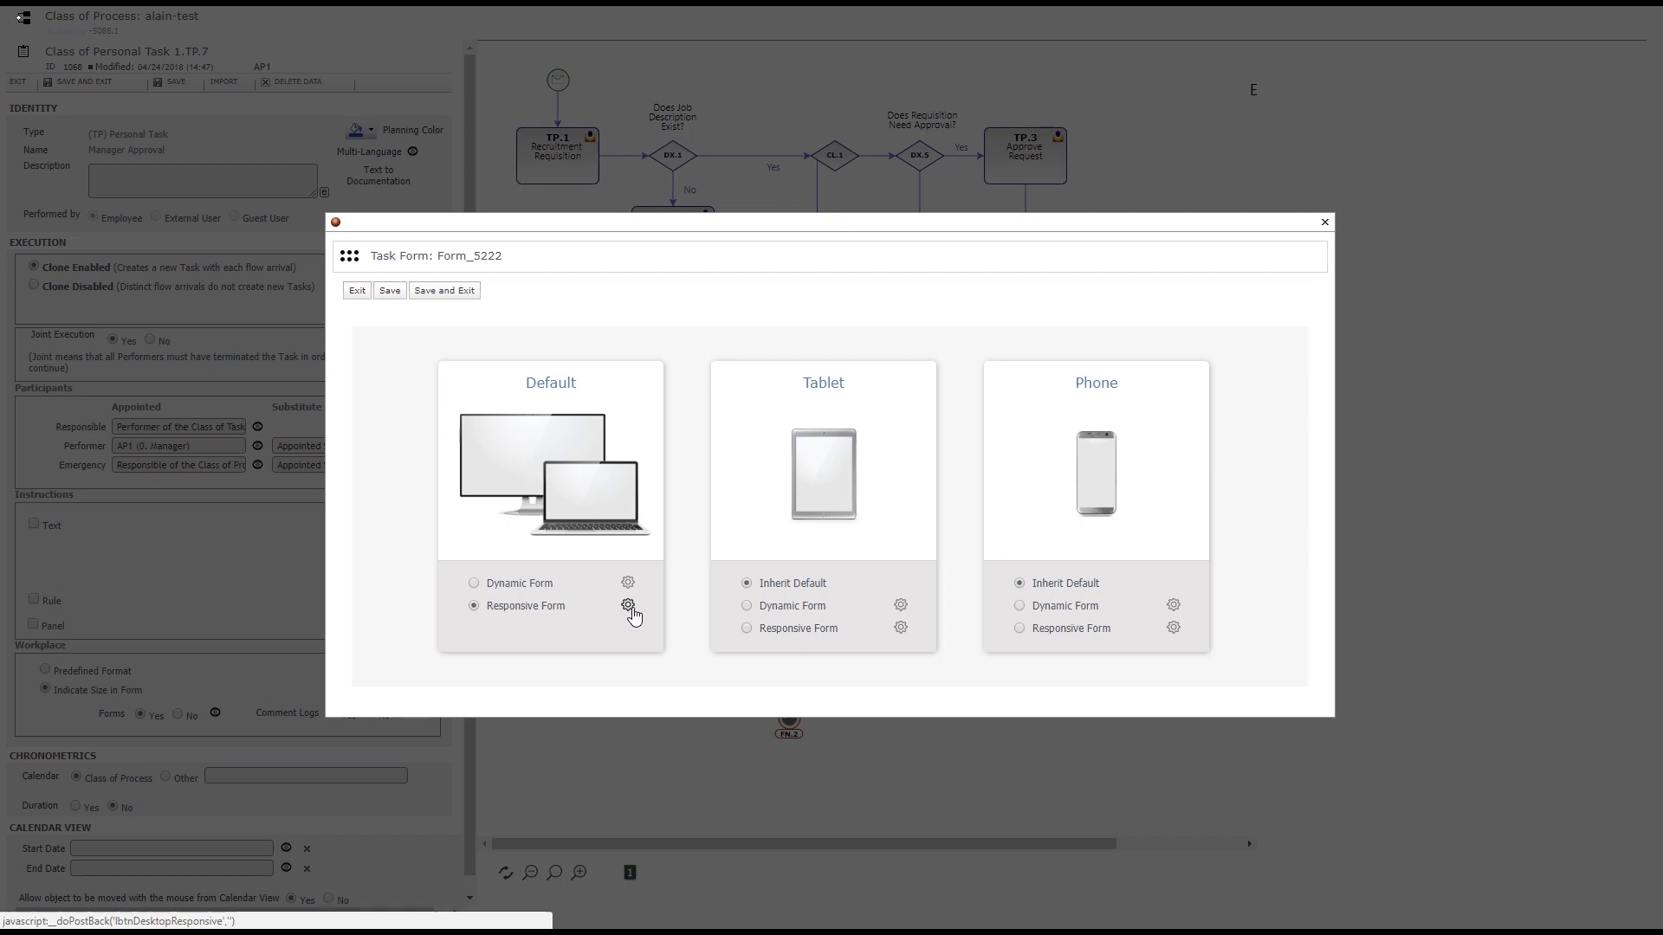
click(627, 610)
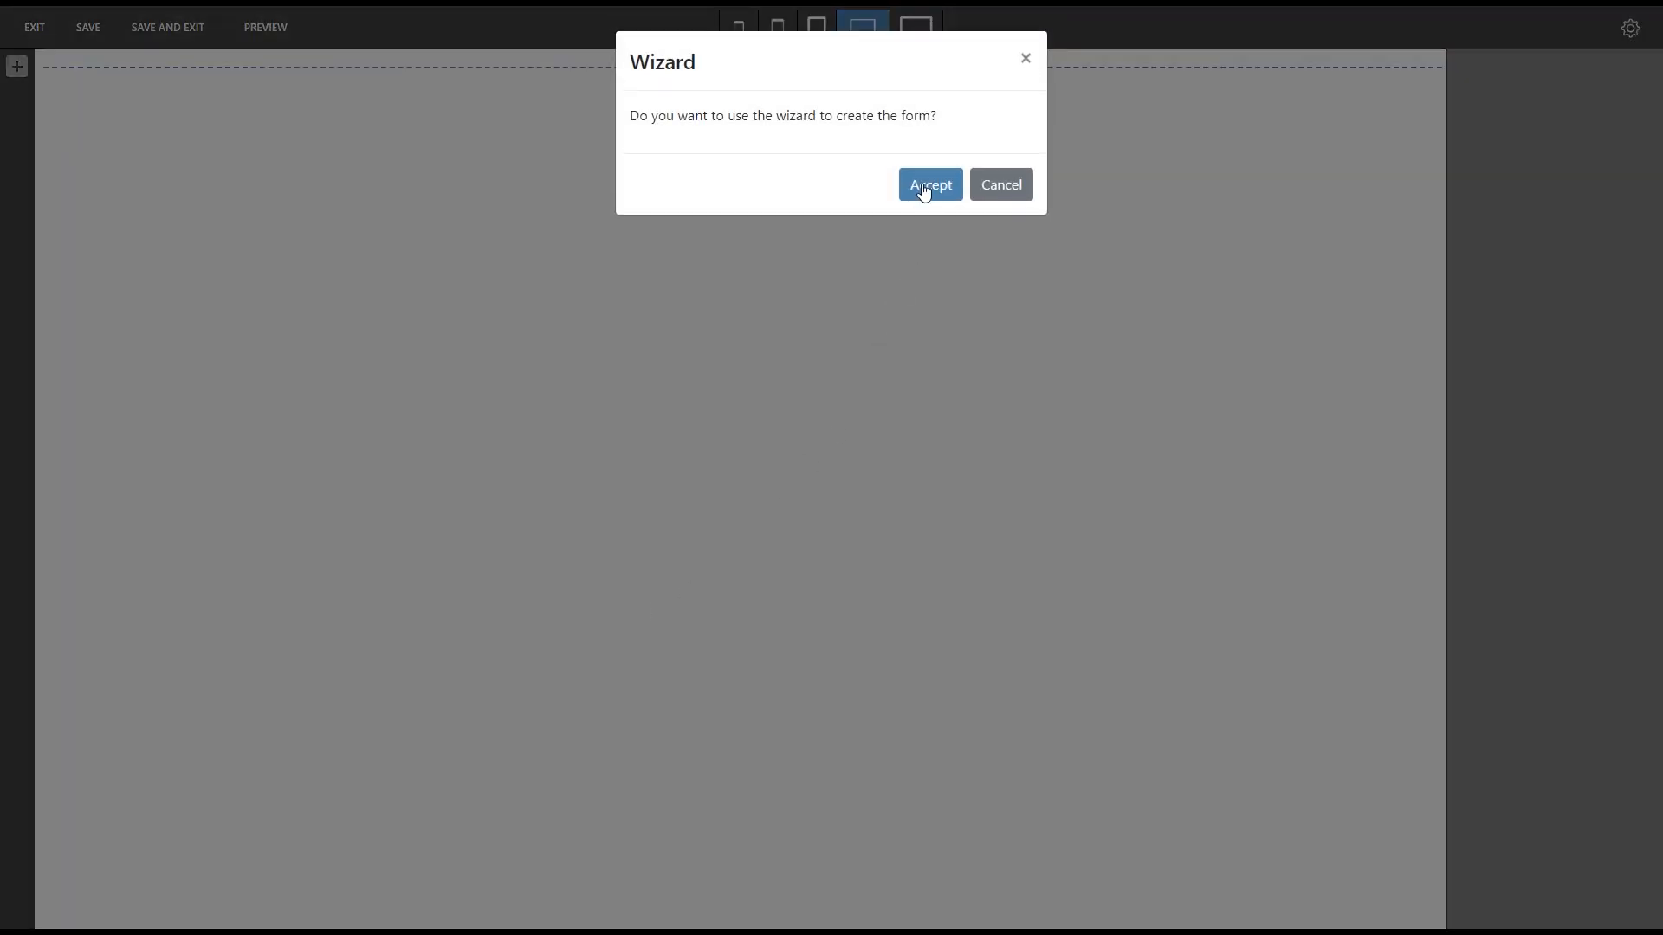
click(929, 185)
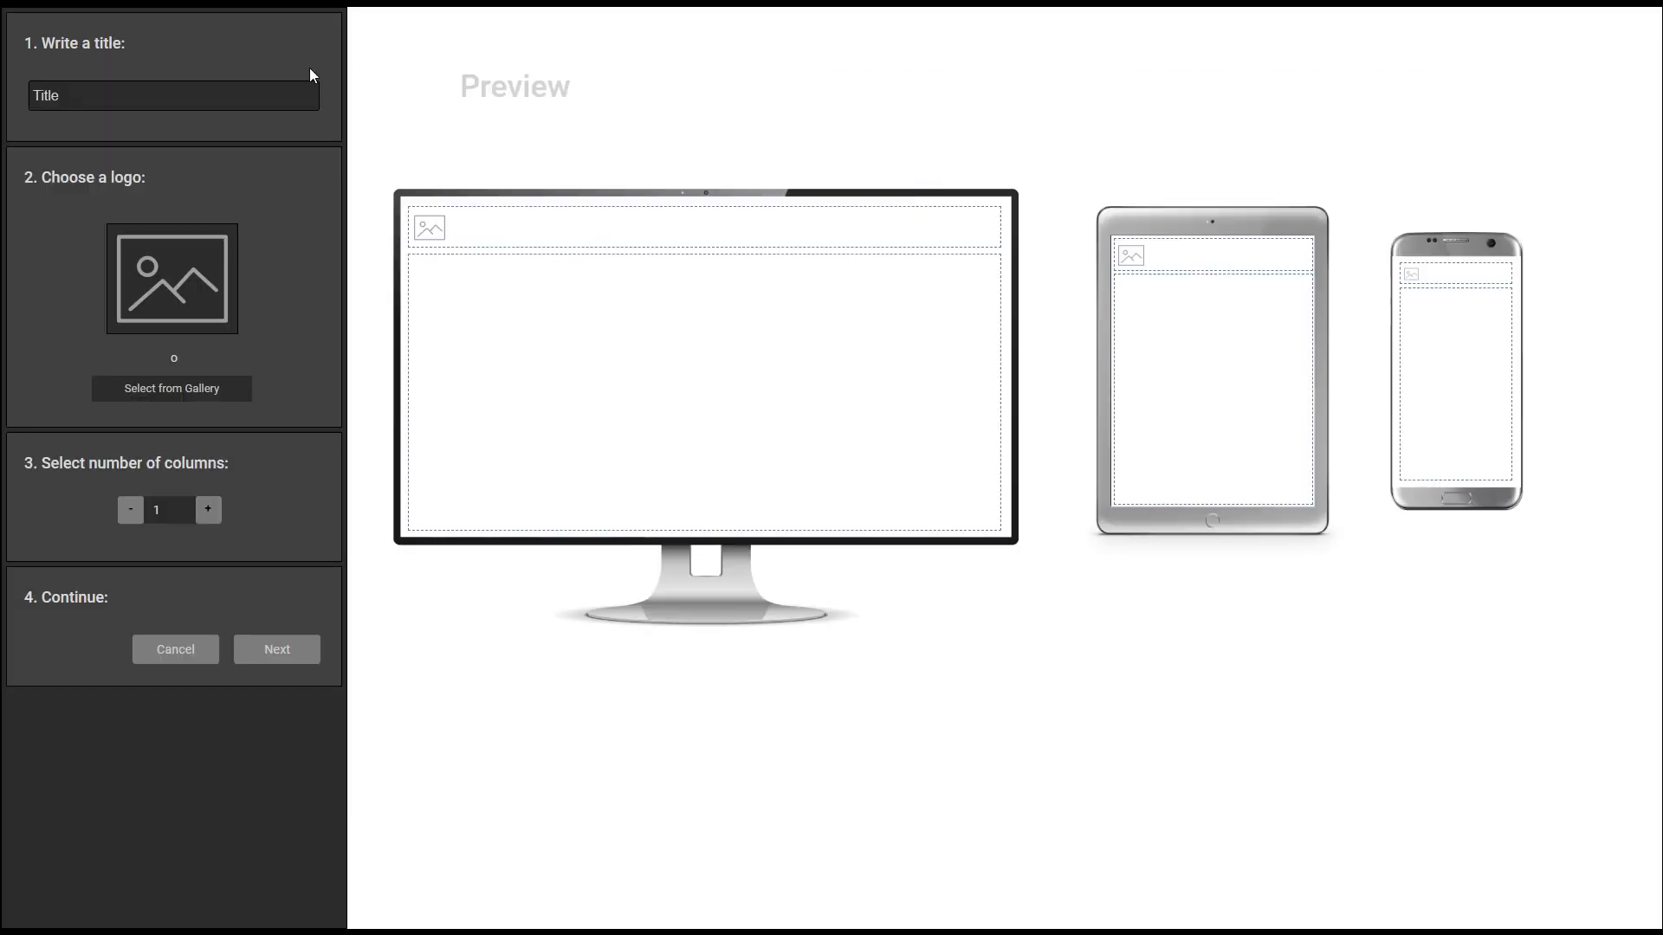
Title the form 'Employee Onboarding', pick the AlphaDelta gallery logo and set 3 columns.
text(Employee Onboarding)
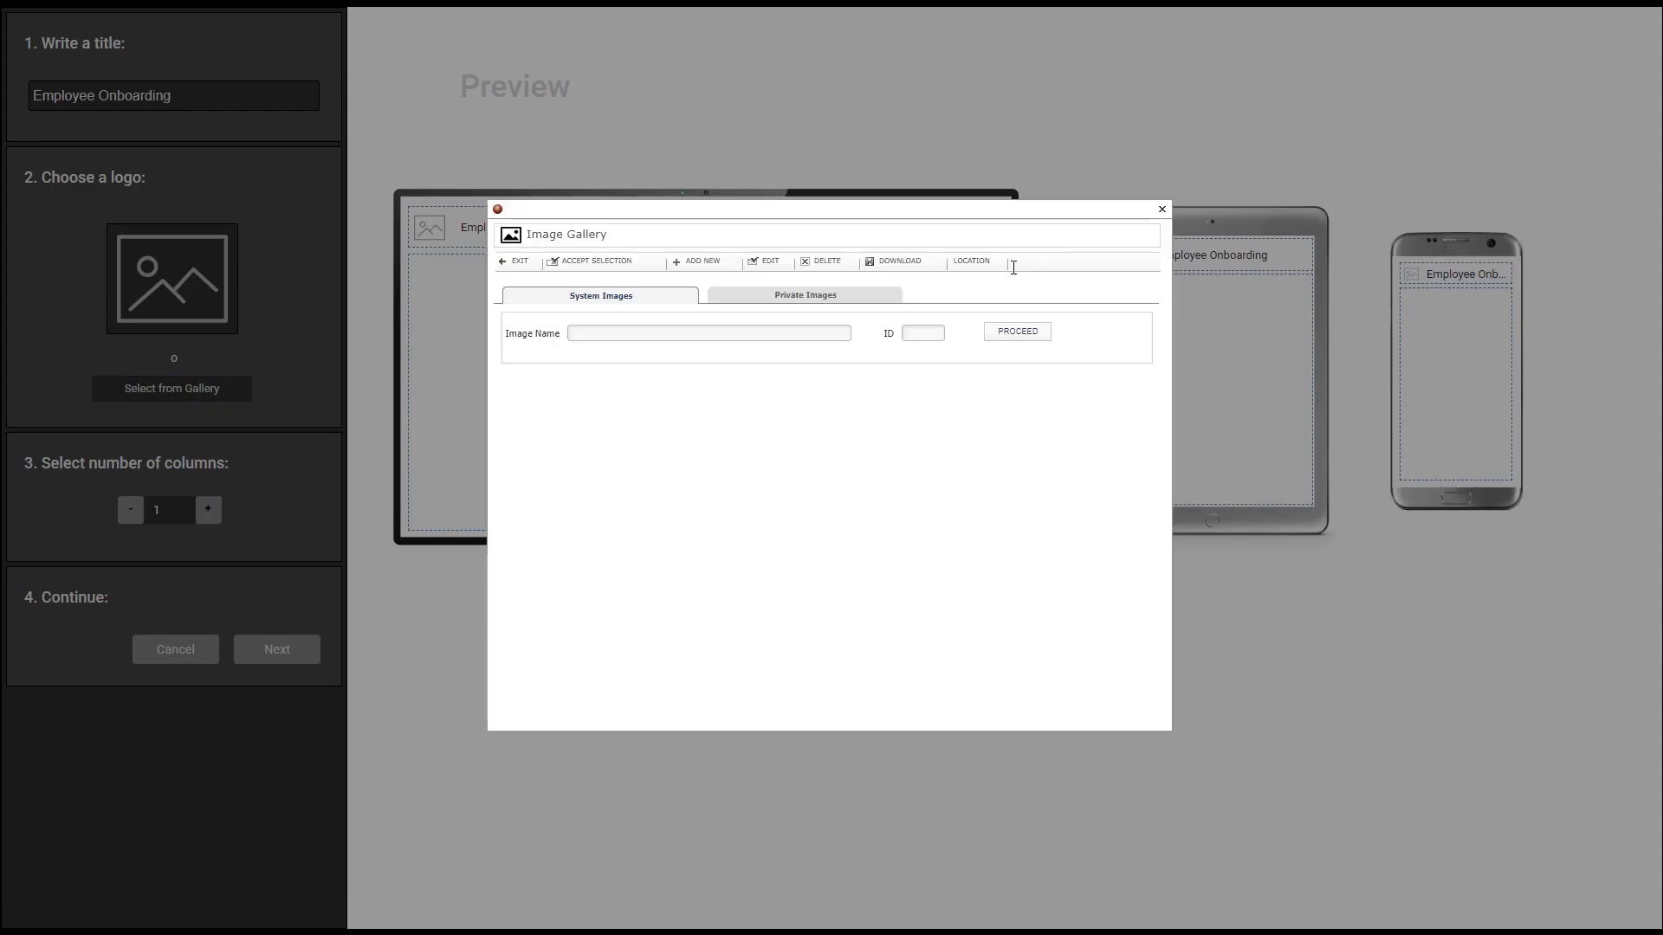
click(804, 295)
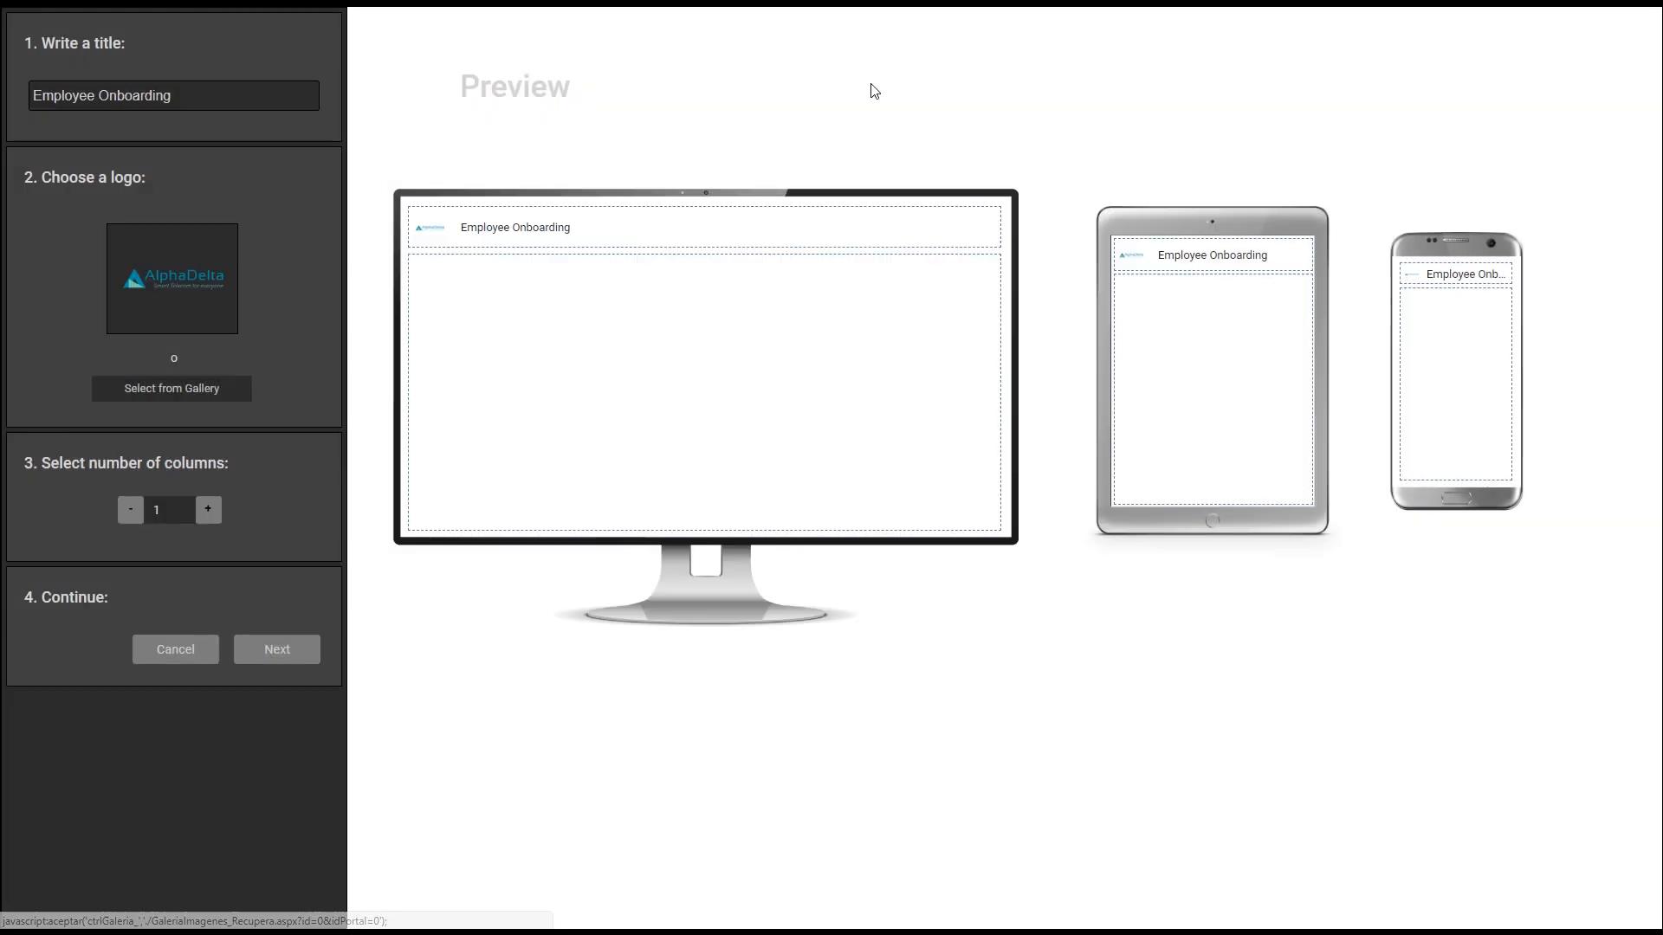
mouse_move(209, 509)
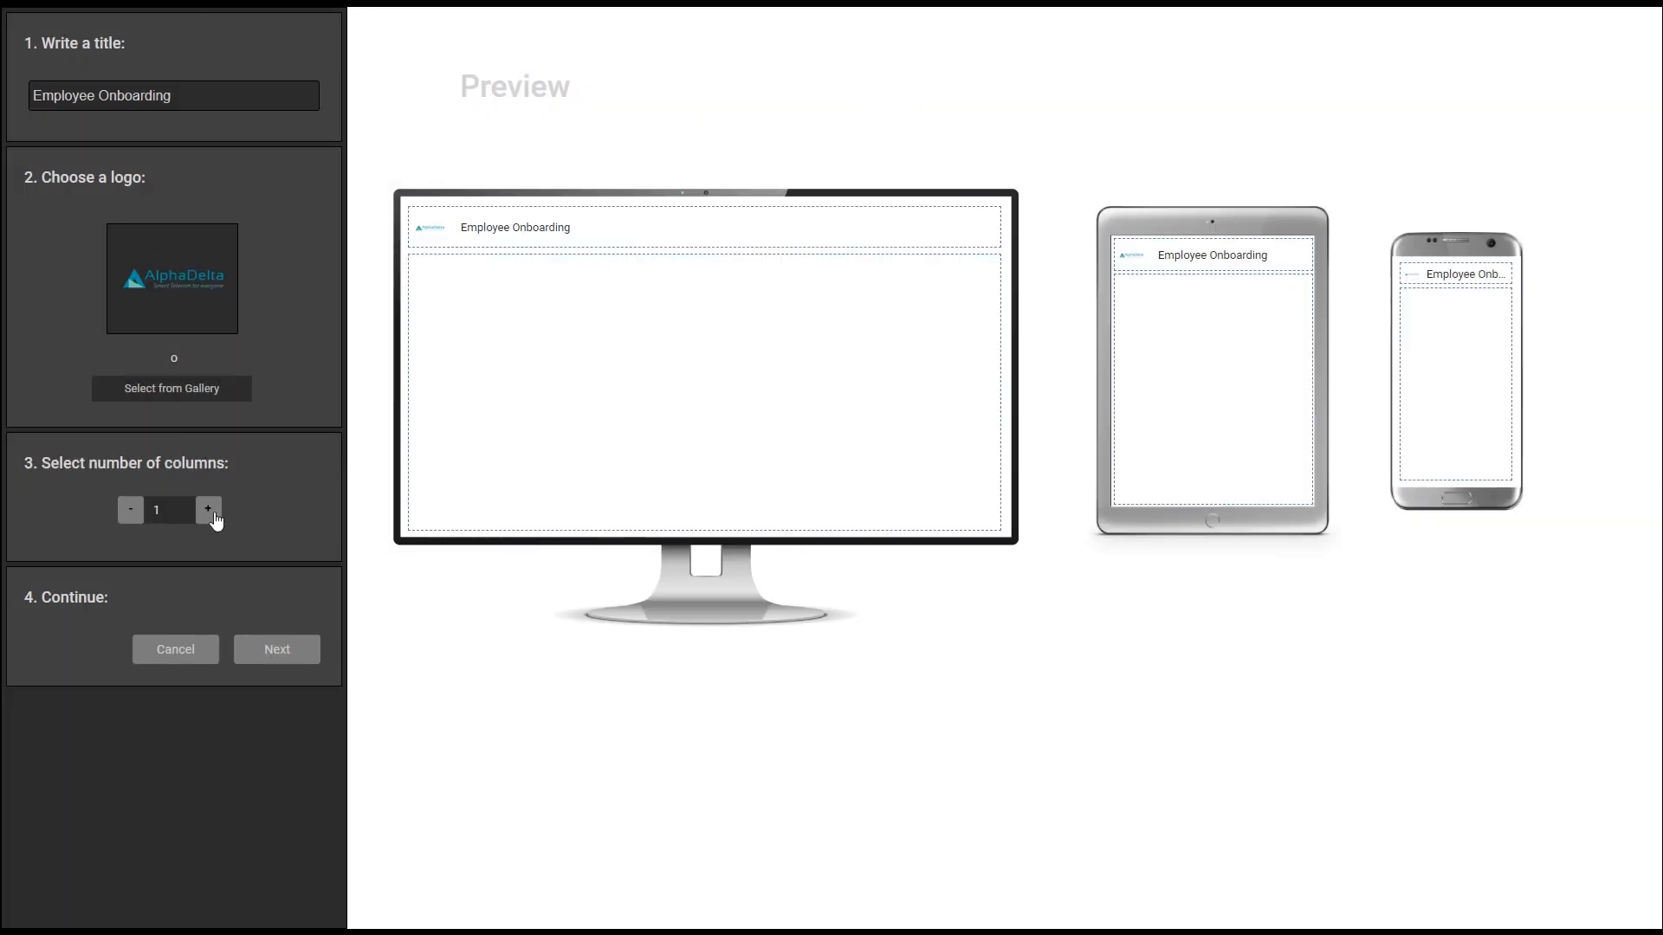
click(208, 510)
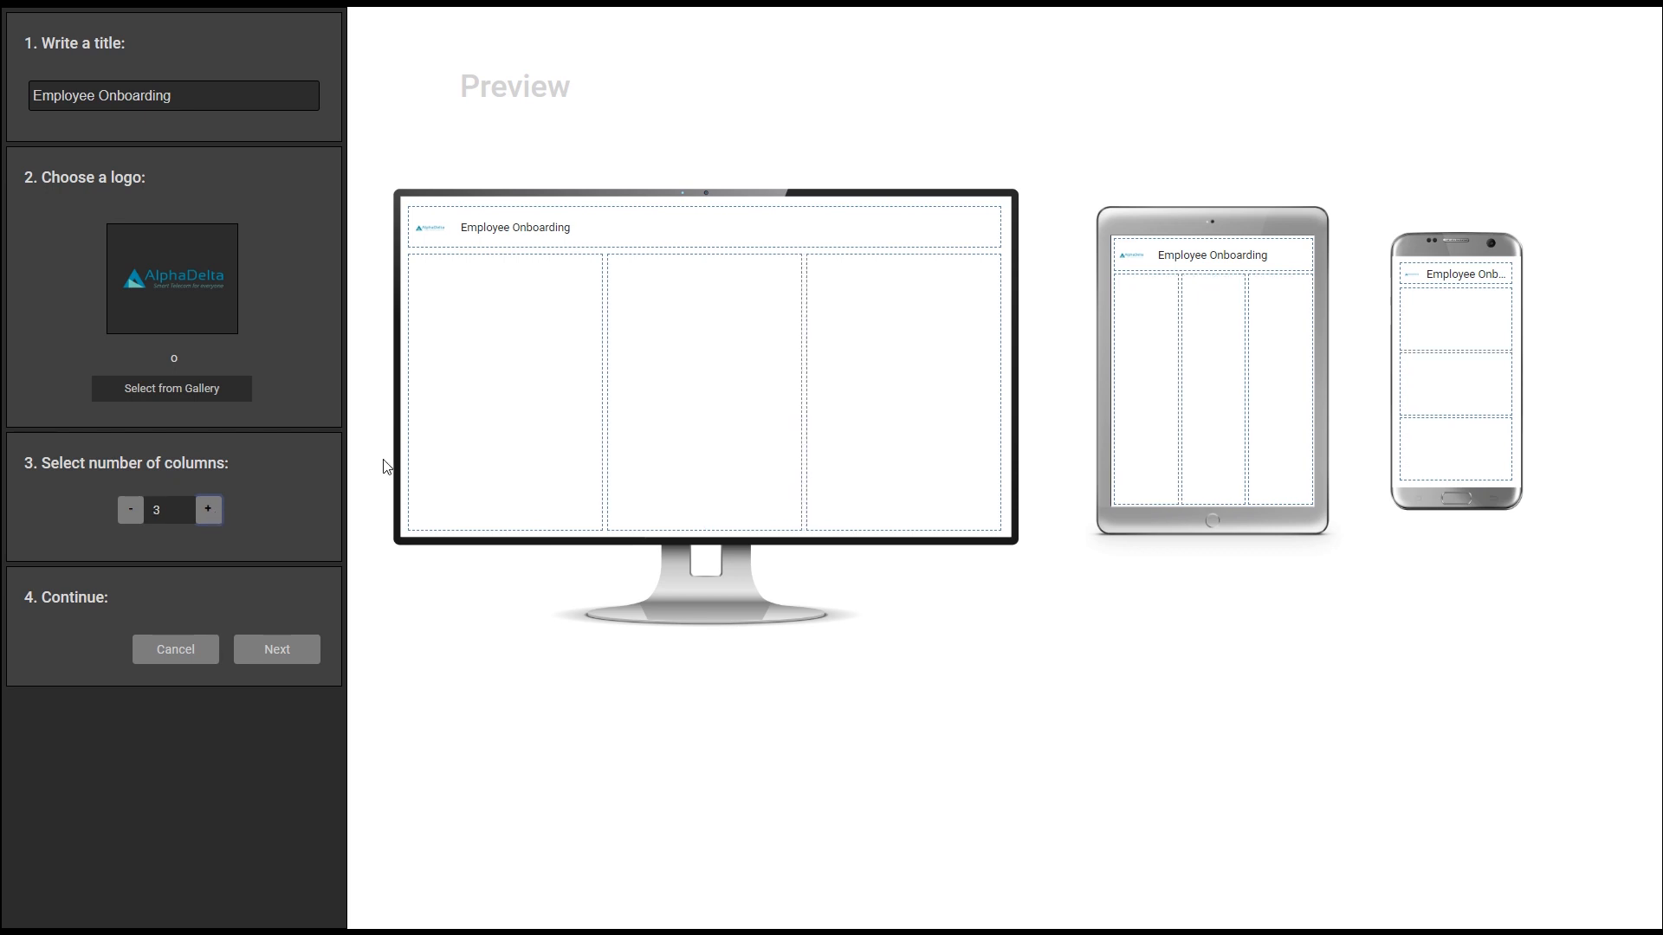
mouse_move(1452, 662)
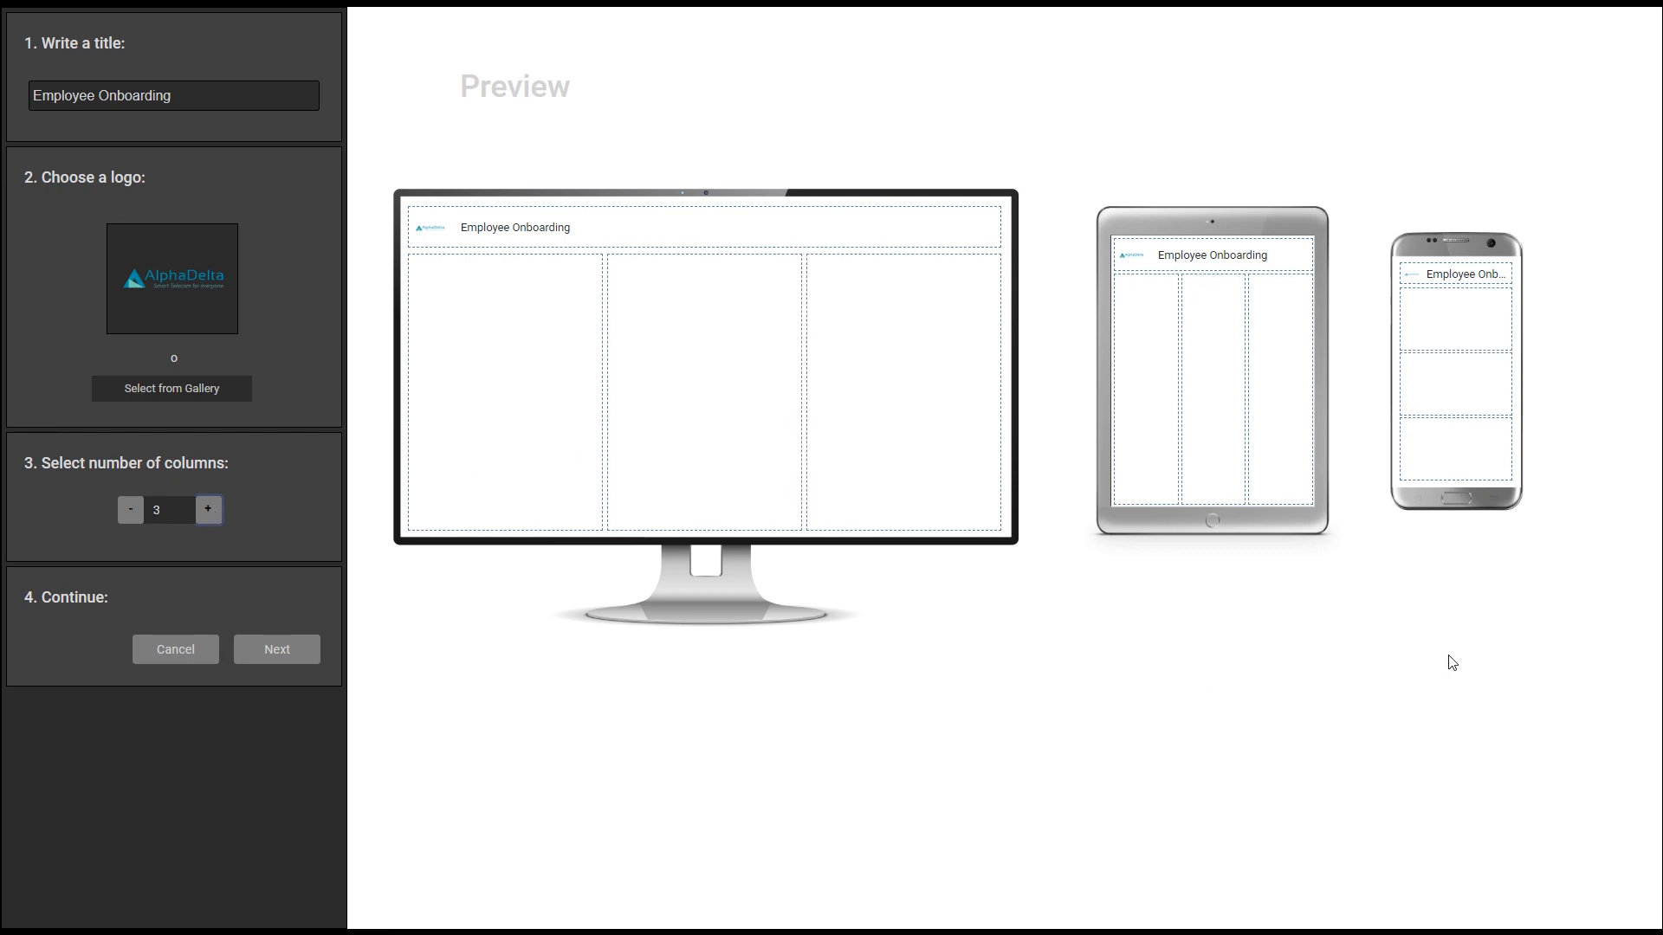
mouse_move(1478, 419)
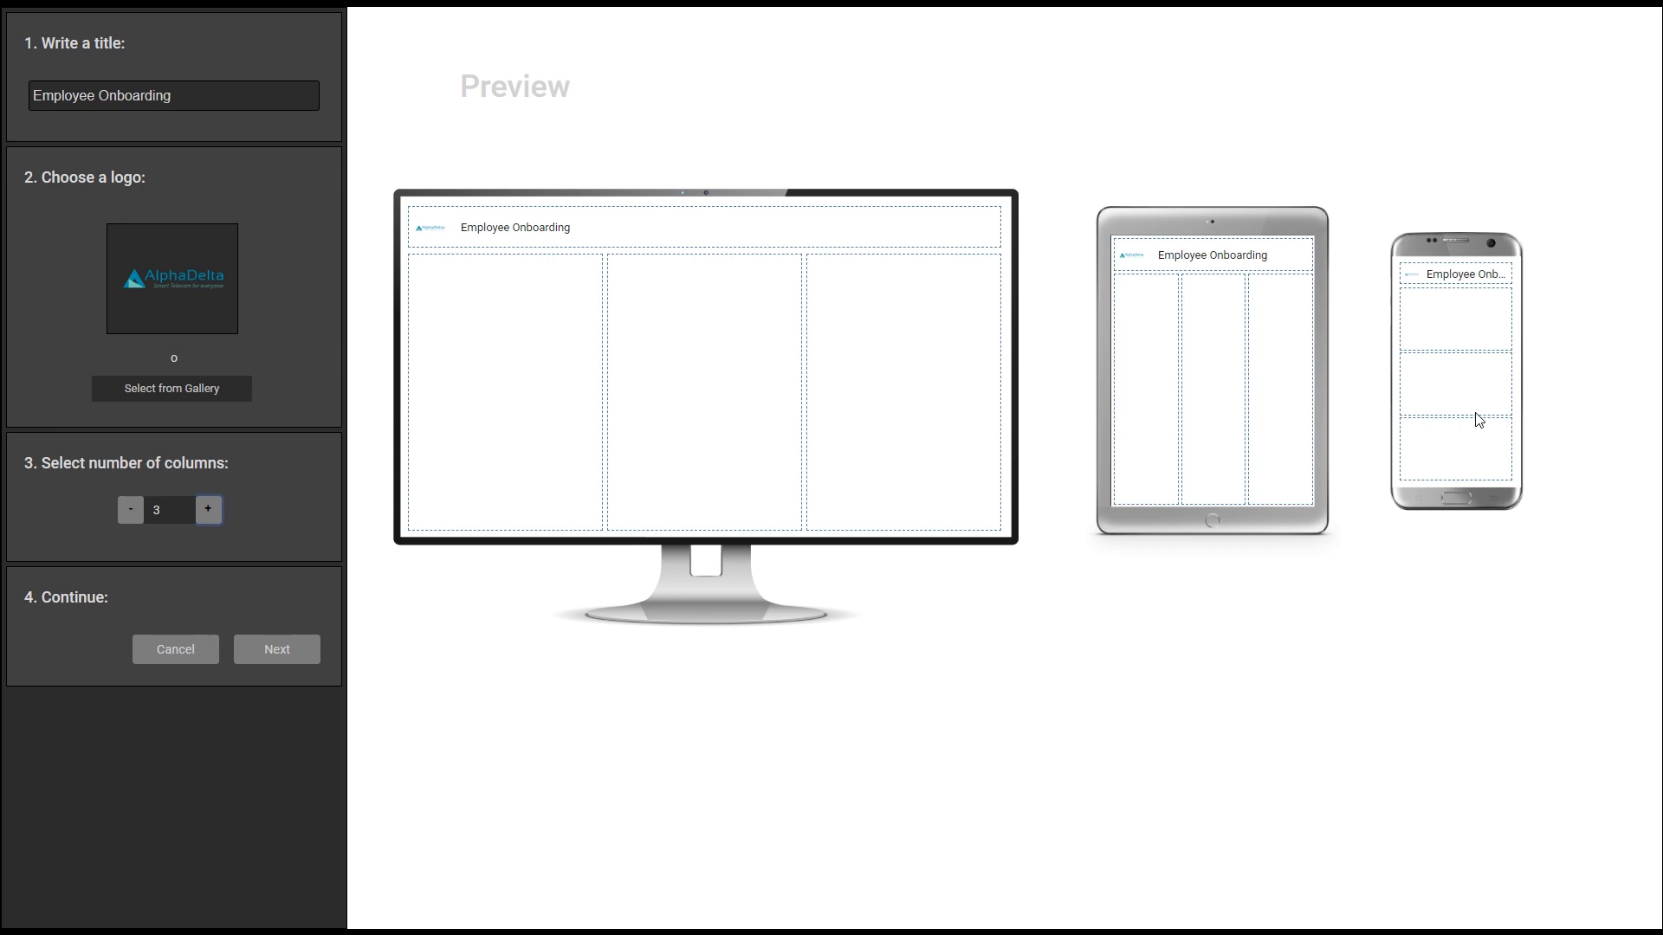
mouse_move(291, 663)
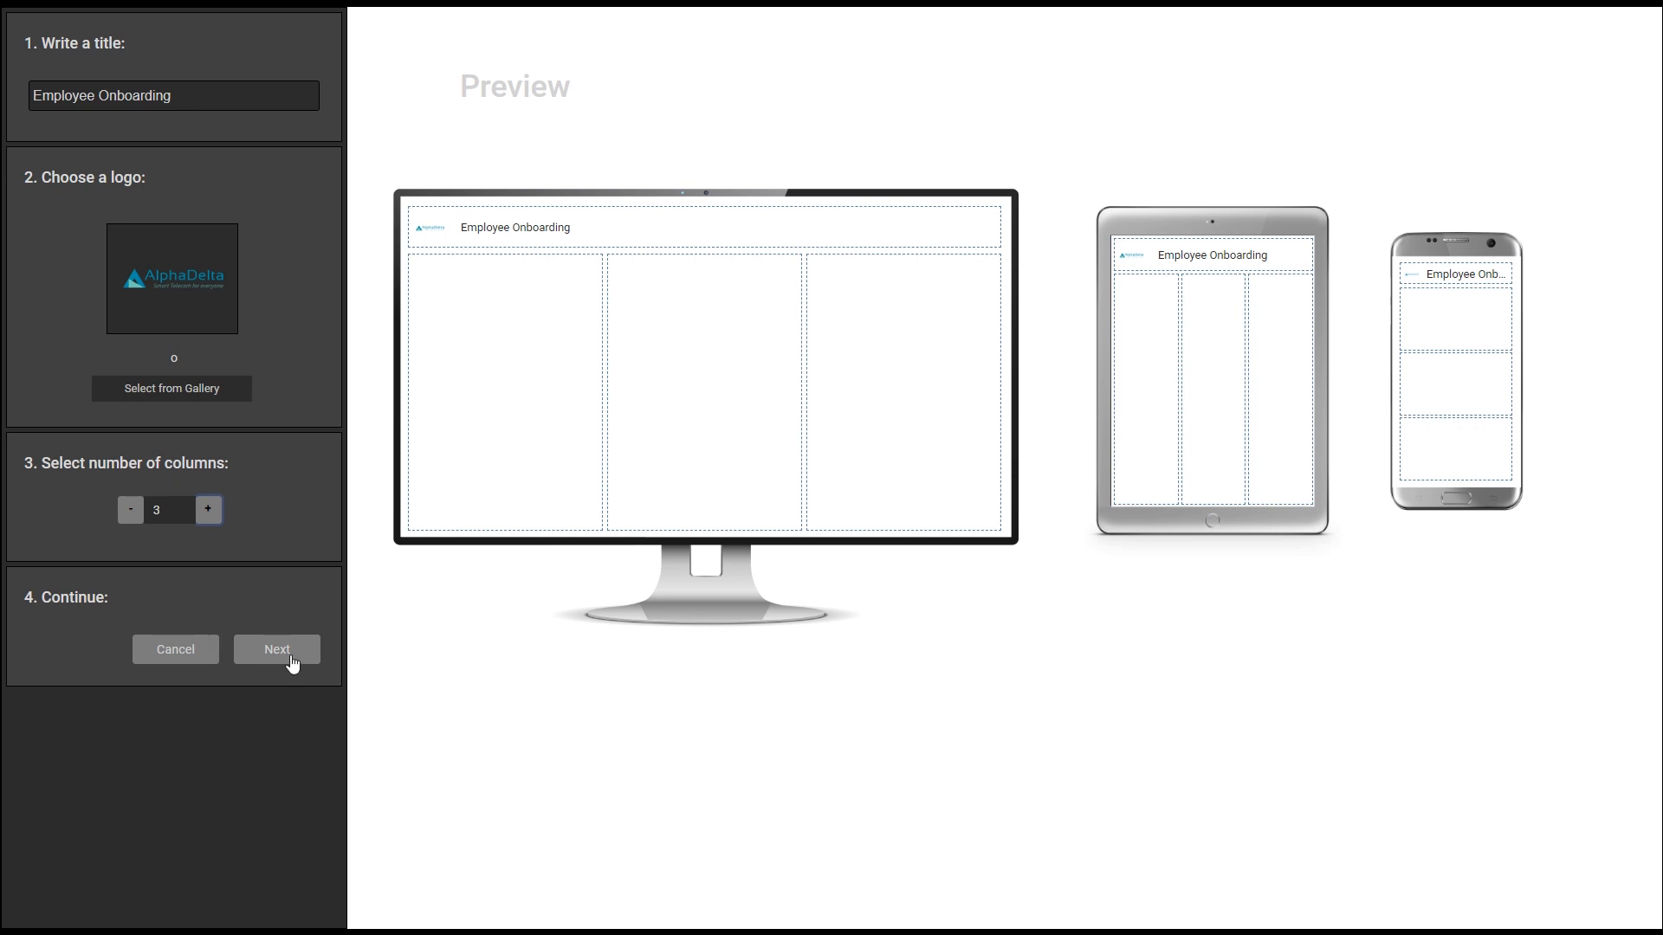
Move to the field-placement step and create a new general Decimal Number term.
click(276, 650)
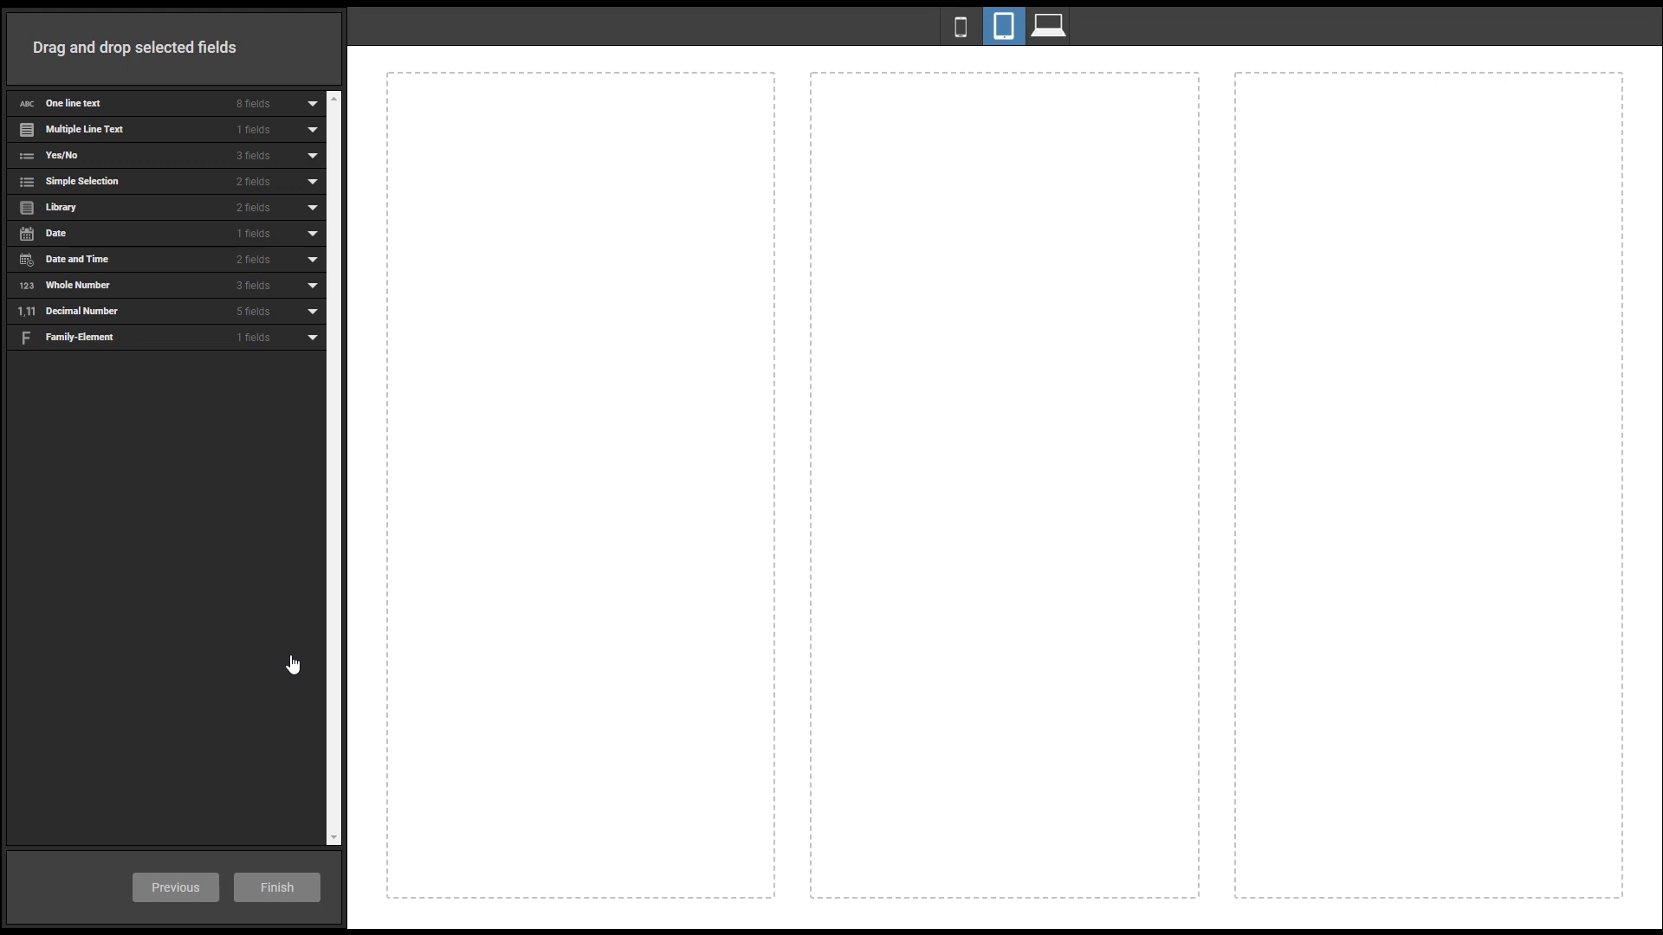
mouse_move(293, 667)
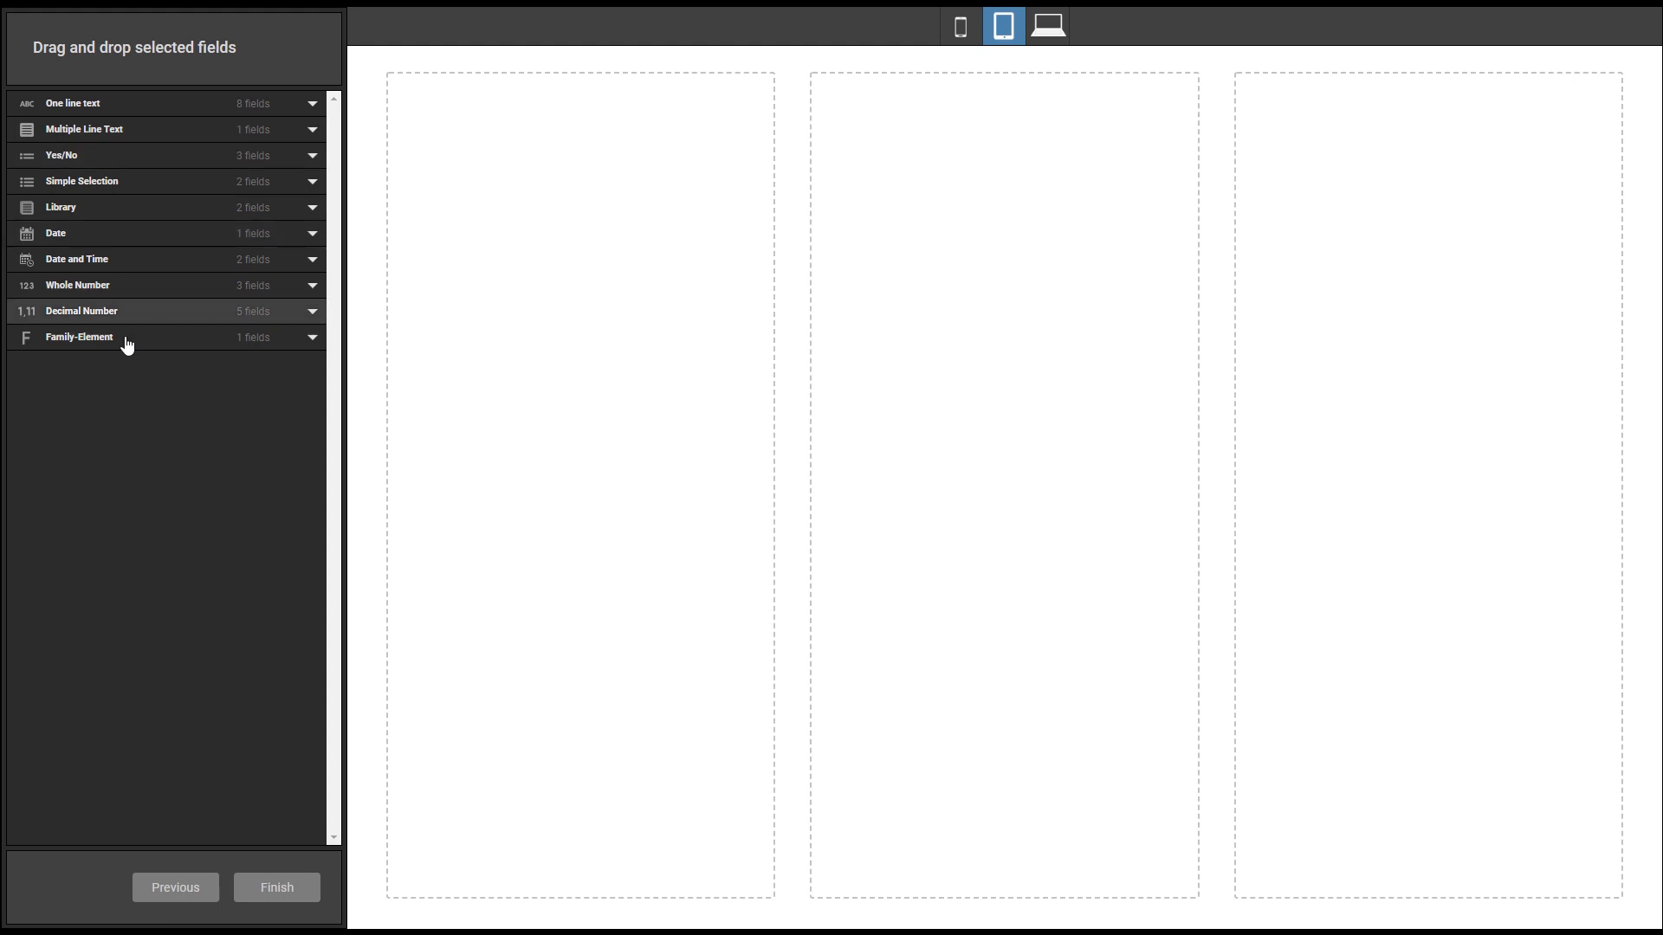
mouse_move(133, 414)
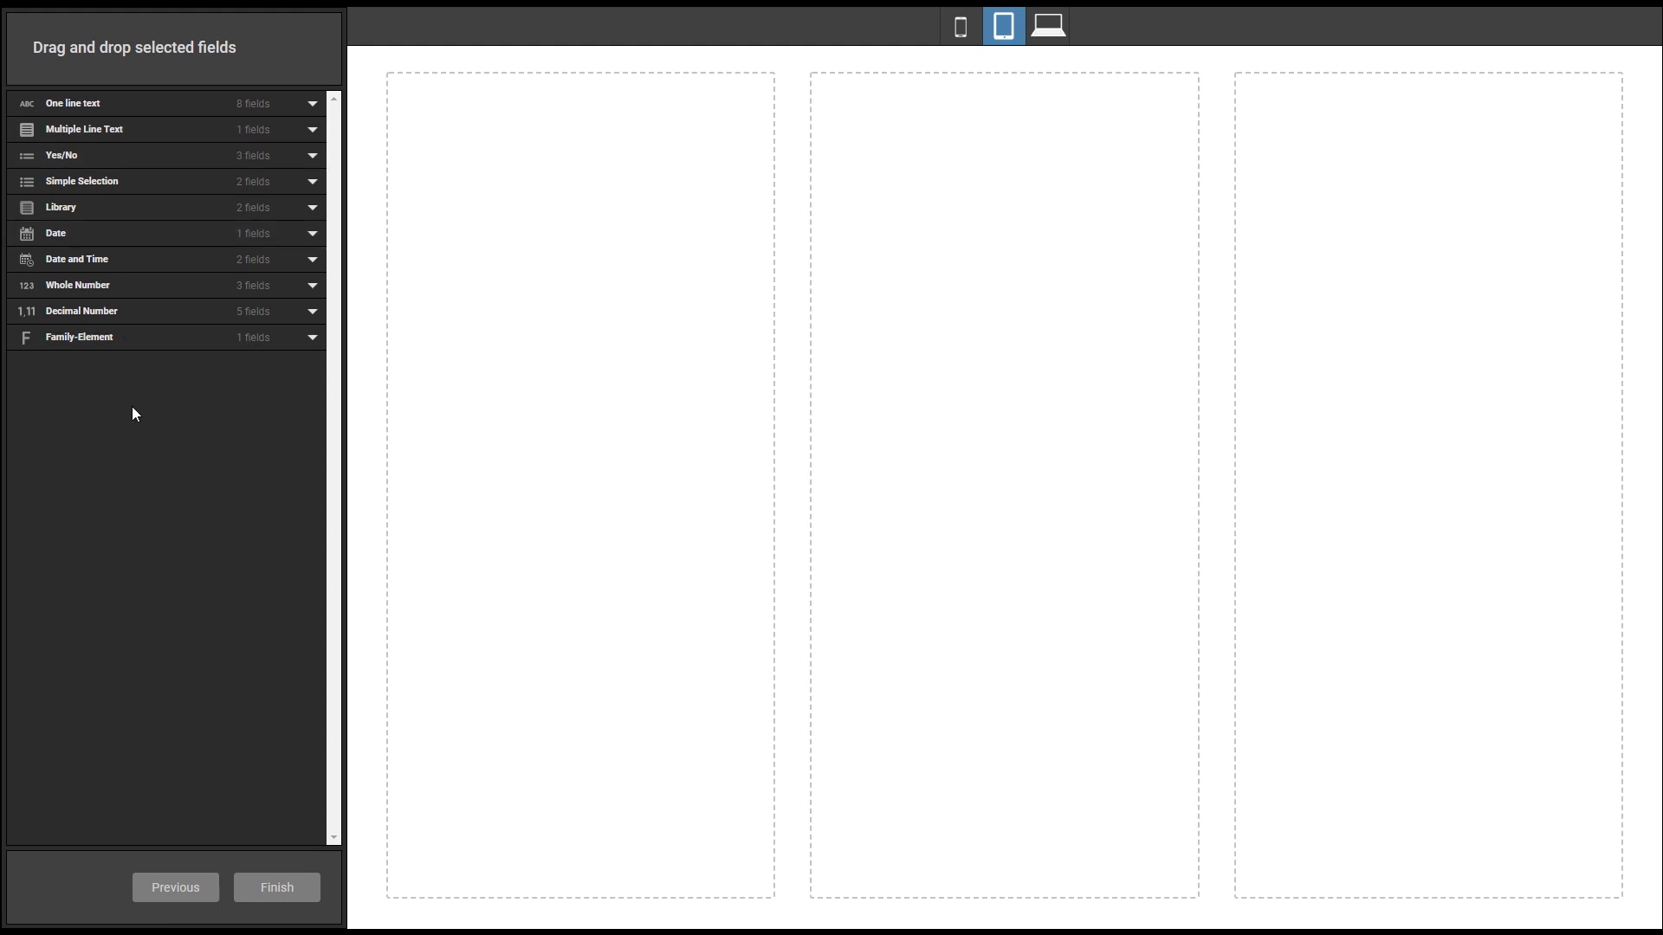
click(310, 310)
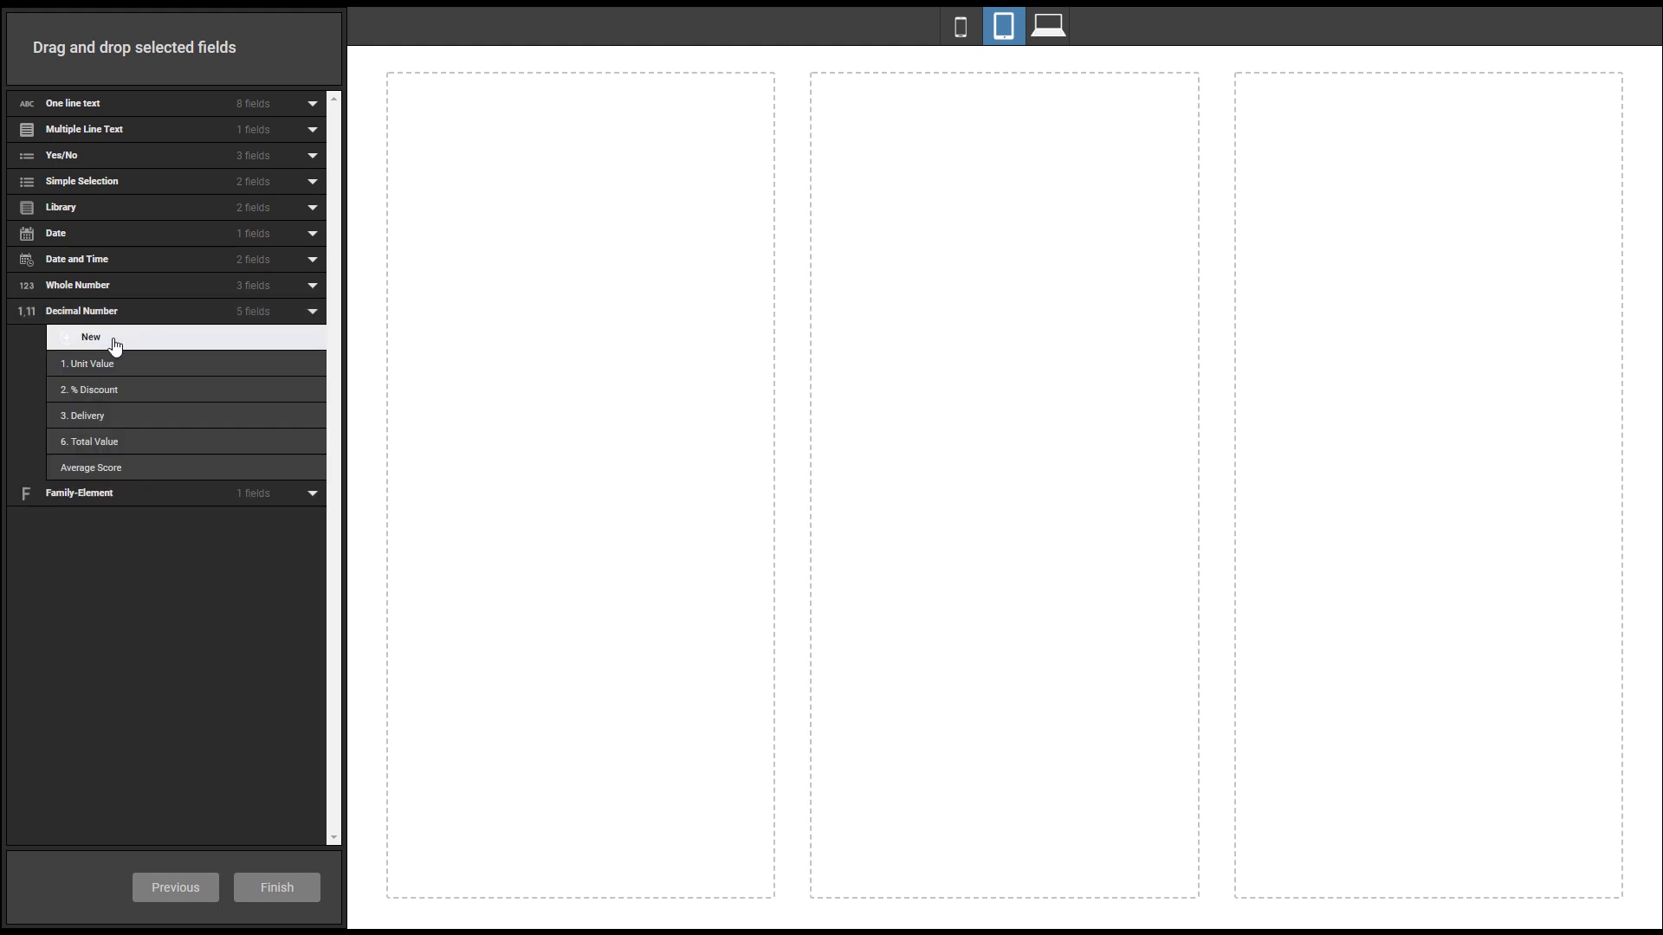
click(90, 336)
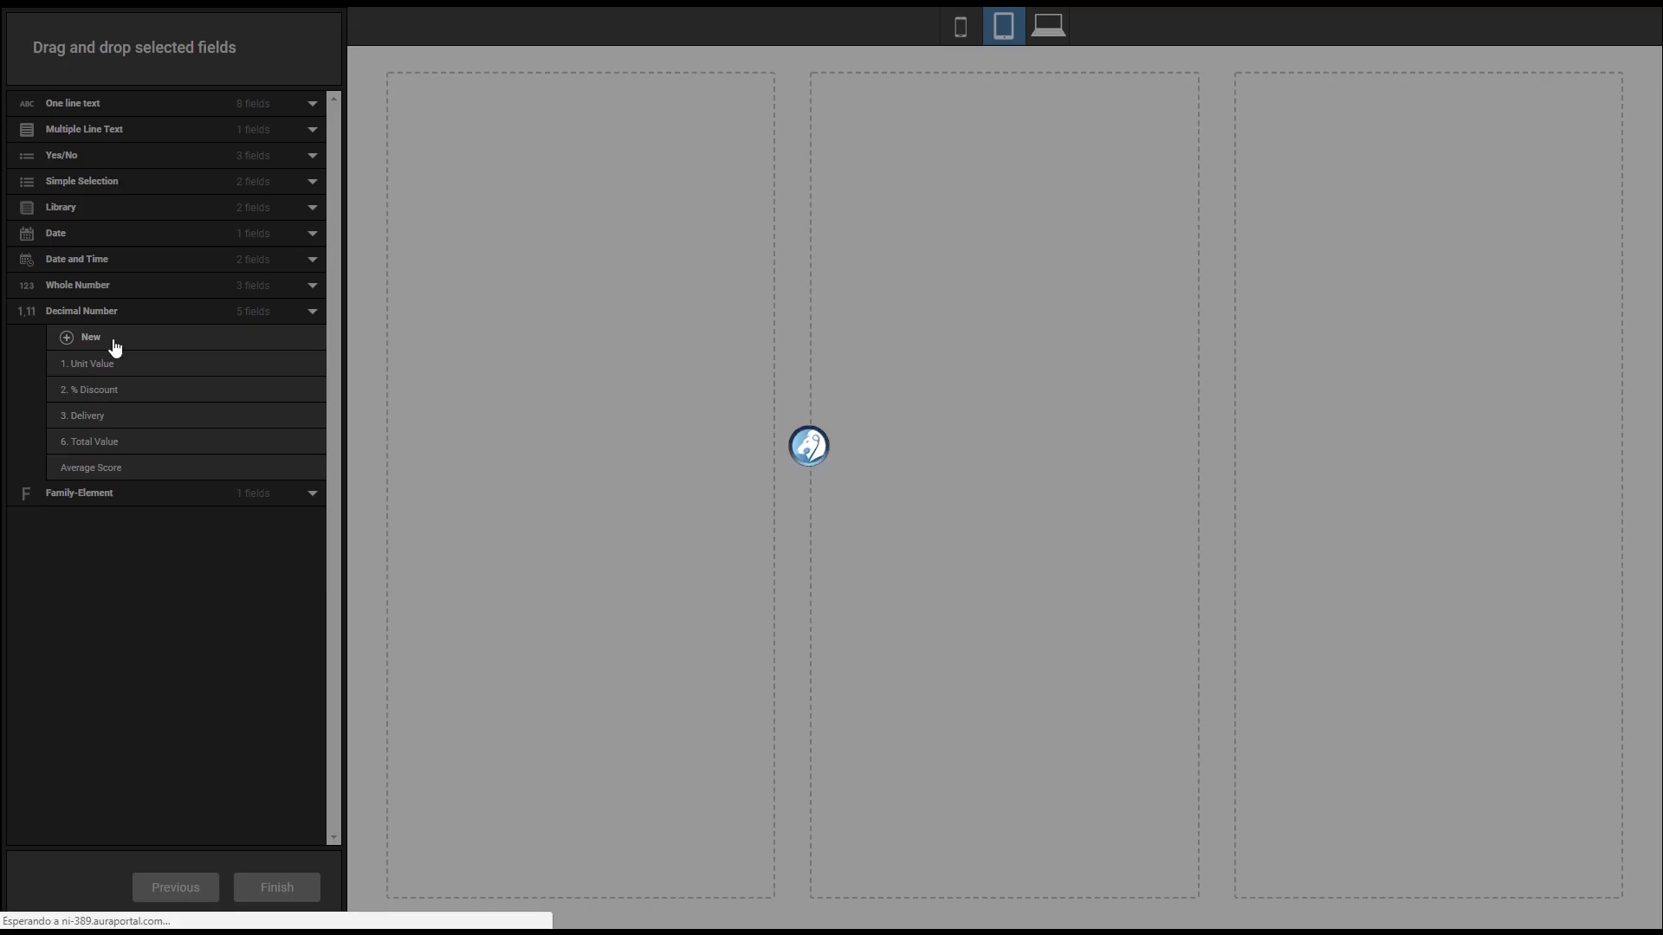
click(90, 336)
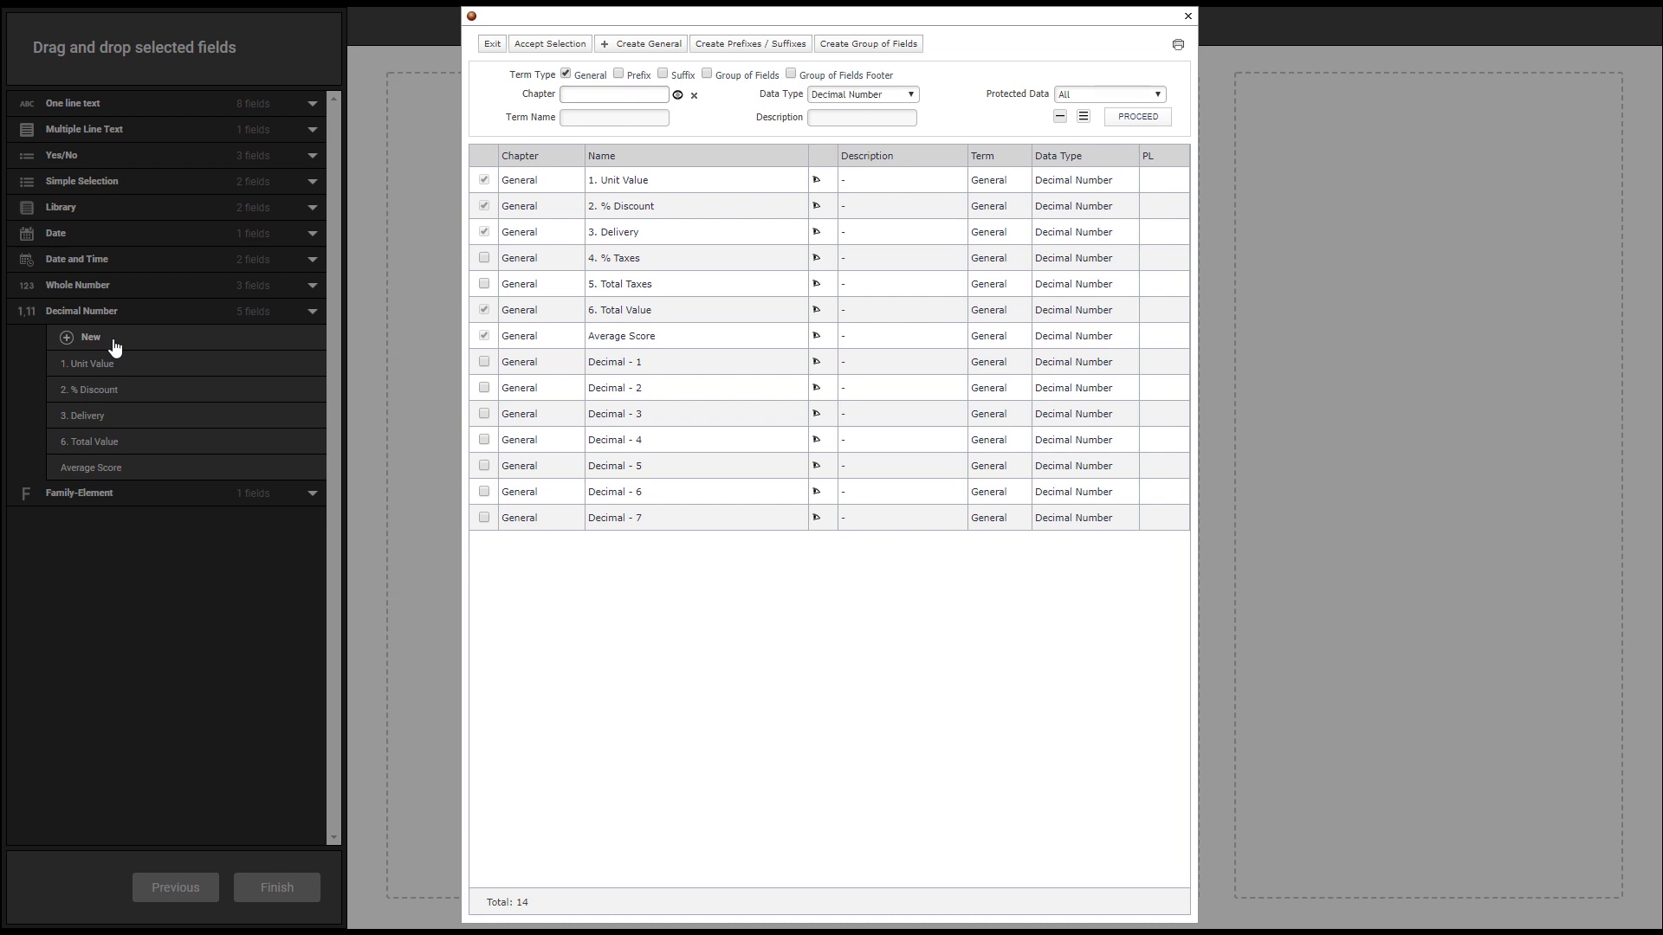
click(695, 258)
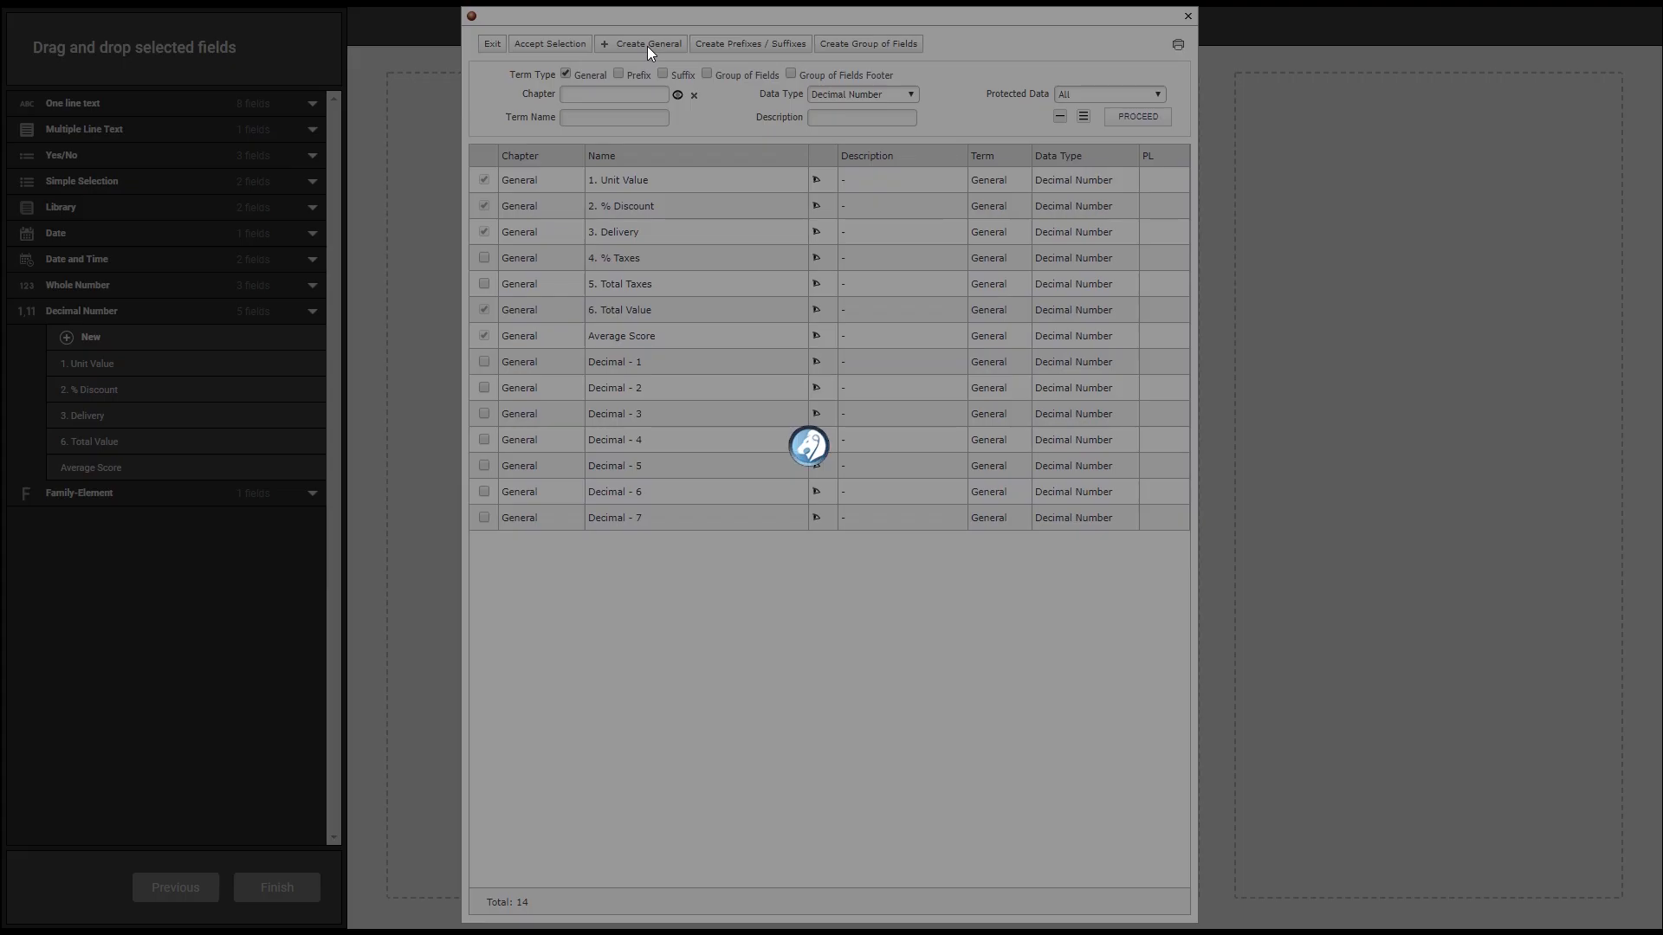
click(644, 44)
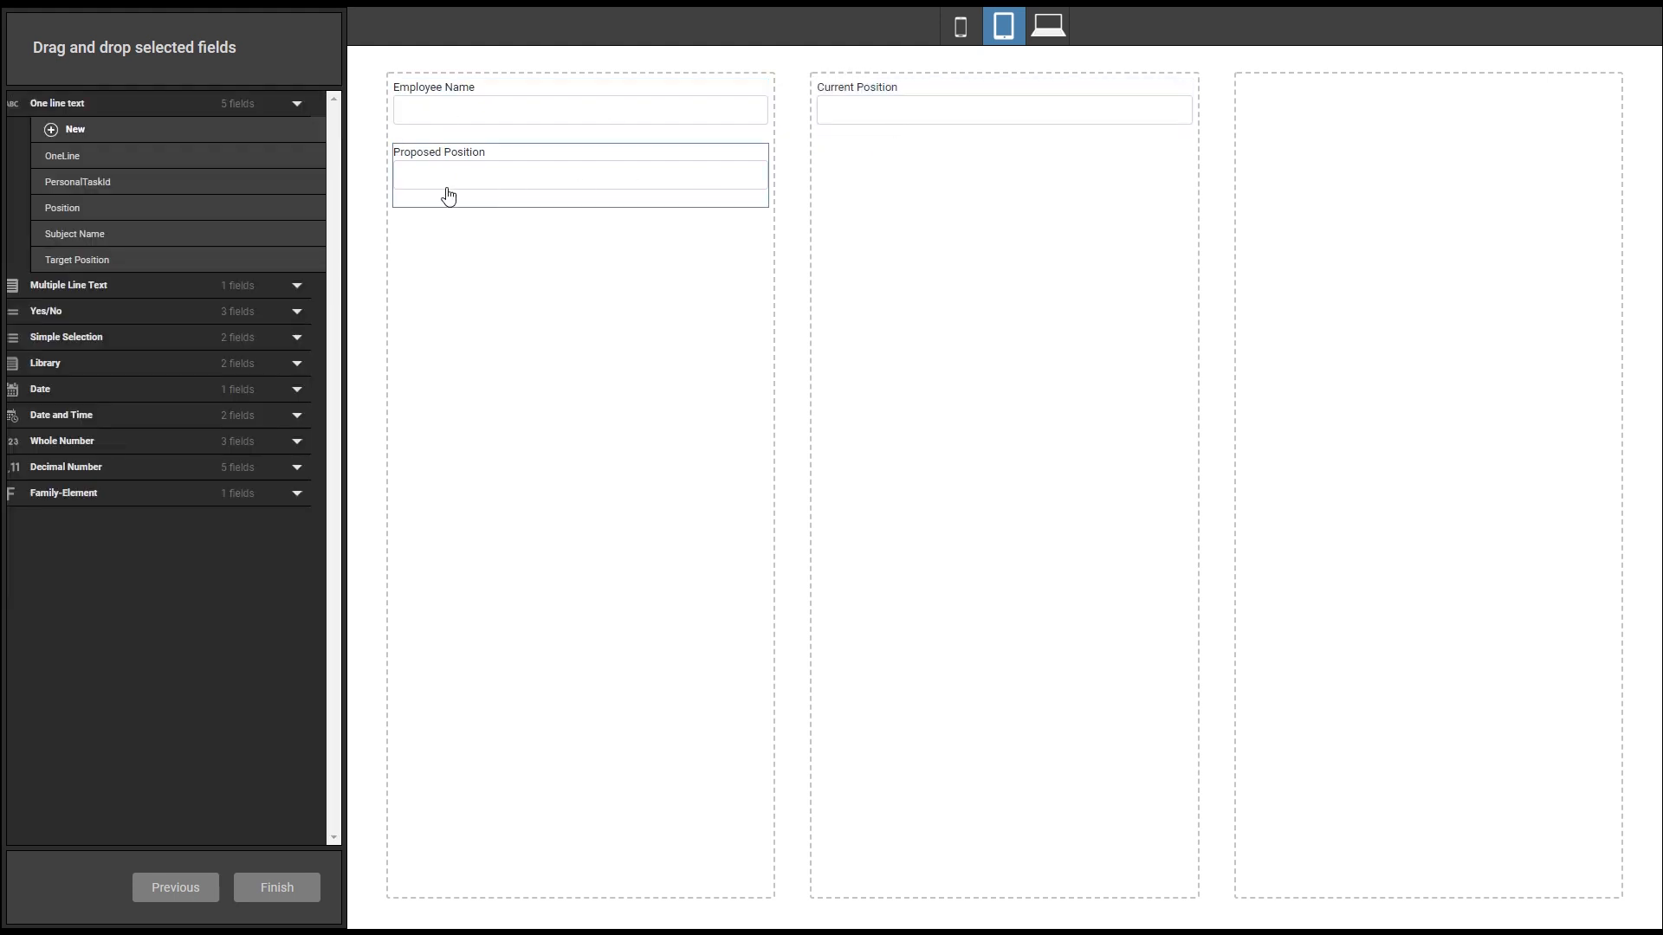
Place Proposed Position in the empty third column beside Employee Name and Current Position.
drag(578, 175, 1428, 109)
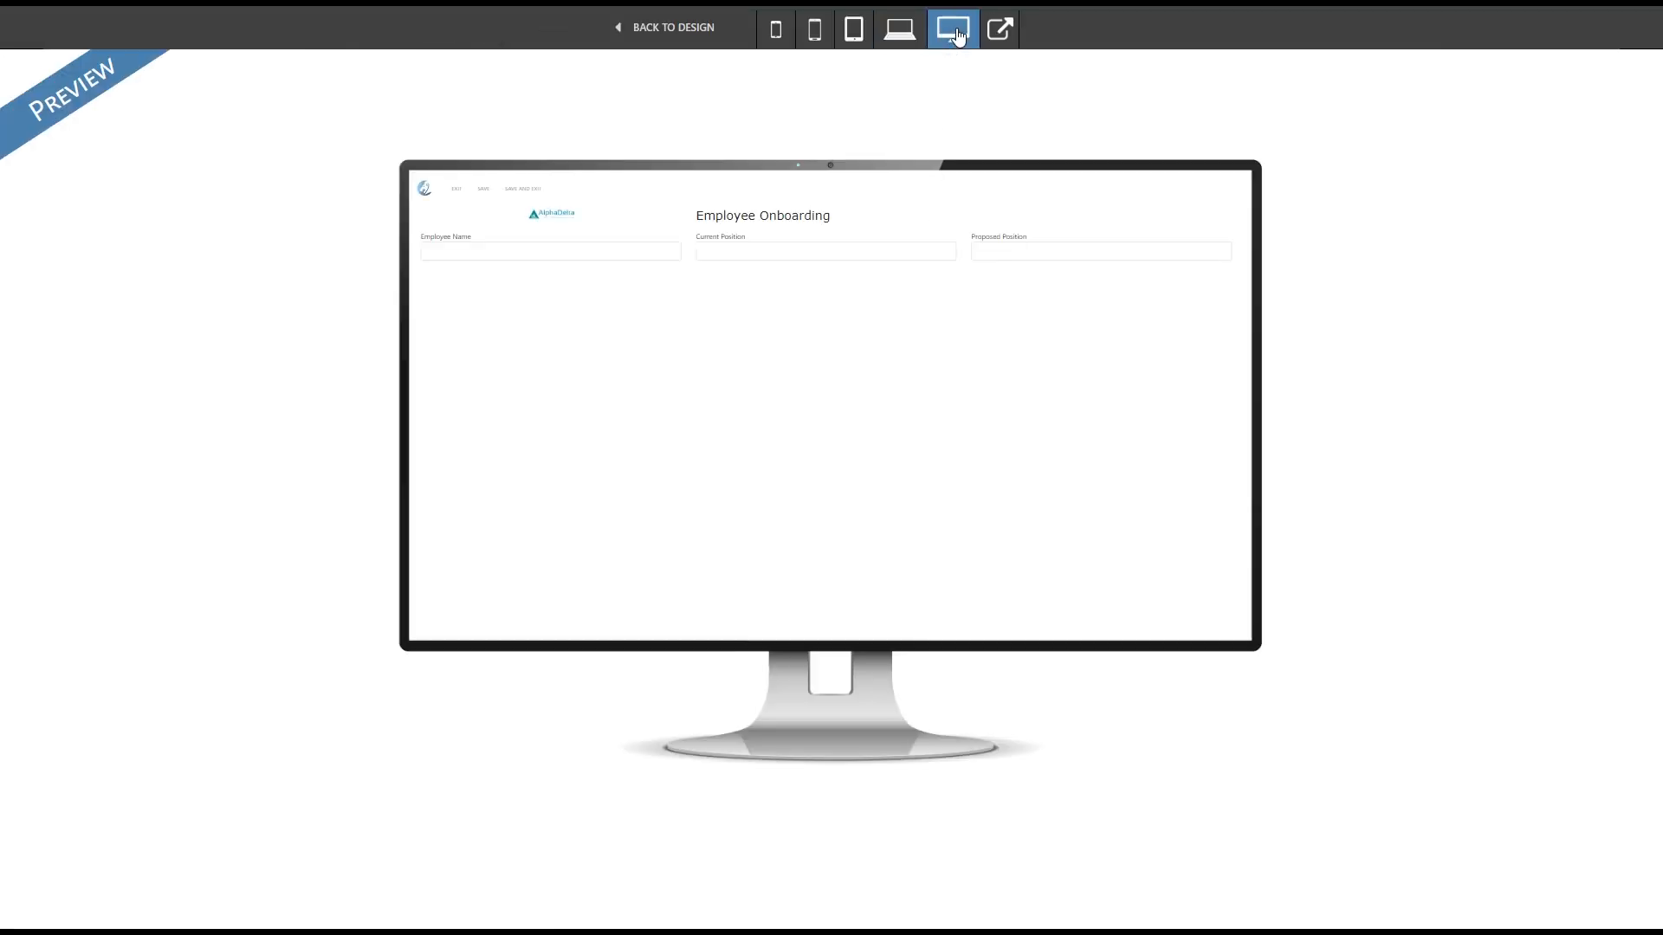
Preview the form on a small phone, then return to the form designer.
click(815, 30)
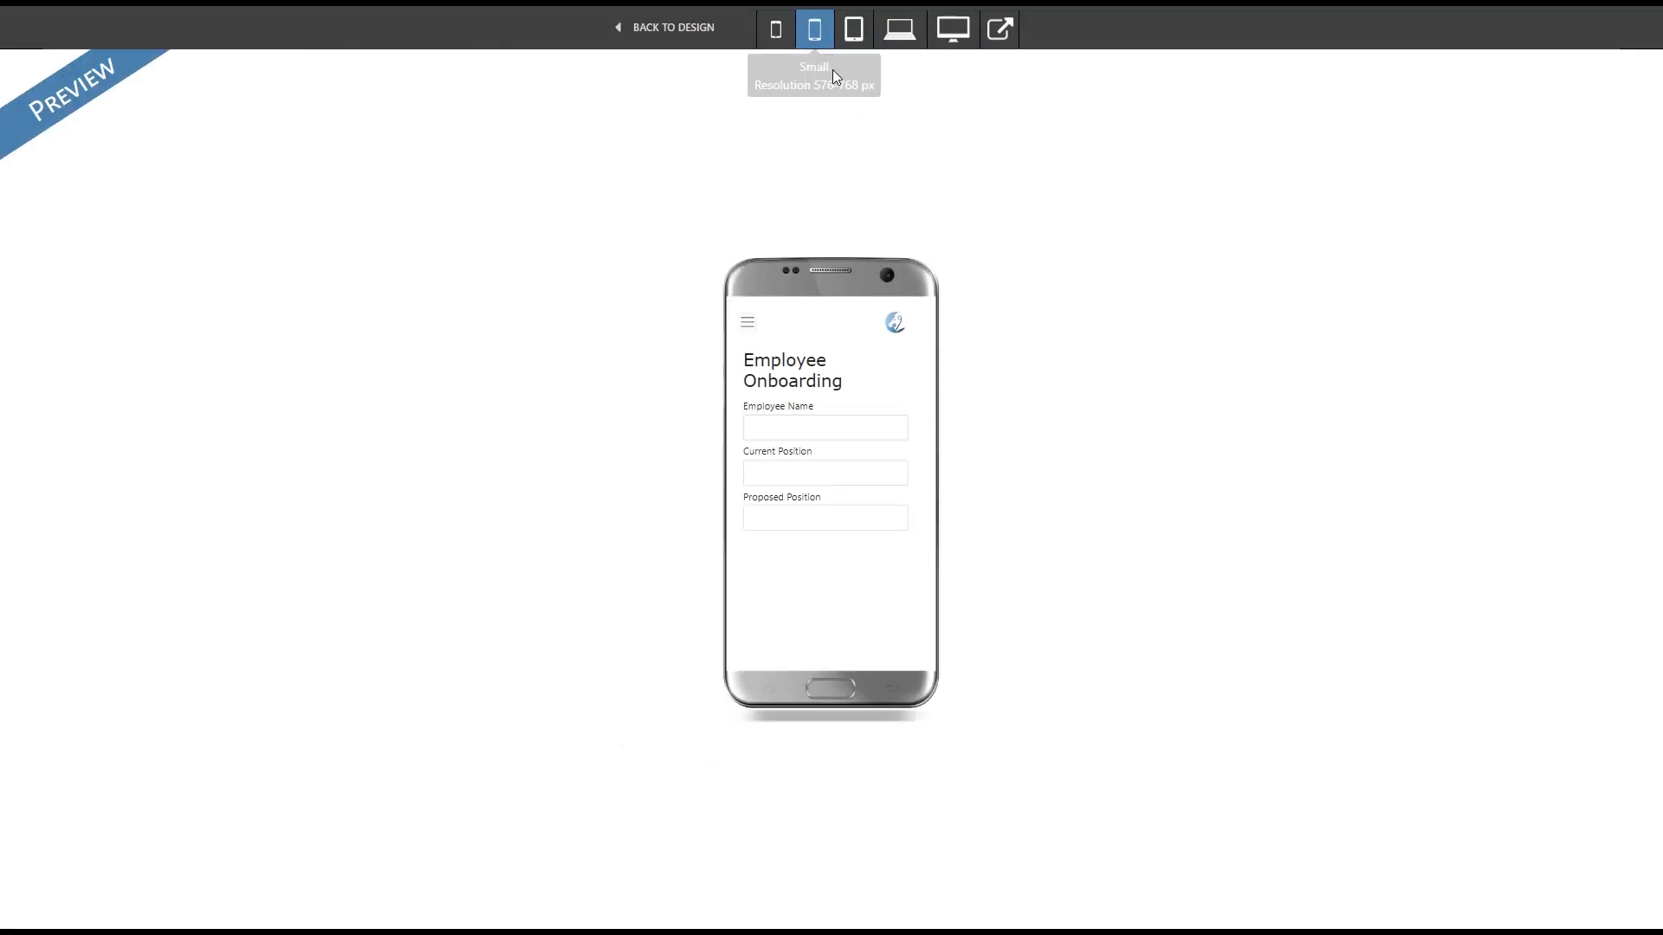
click(899, 30)
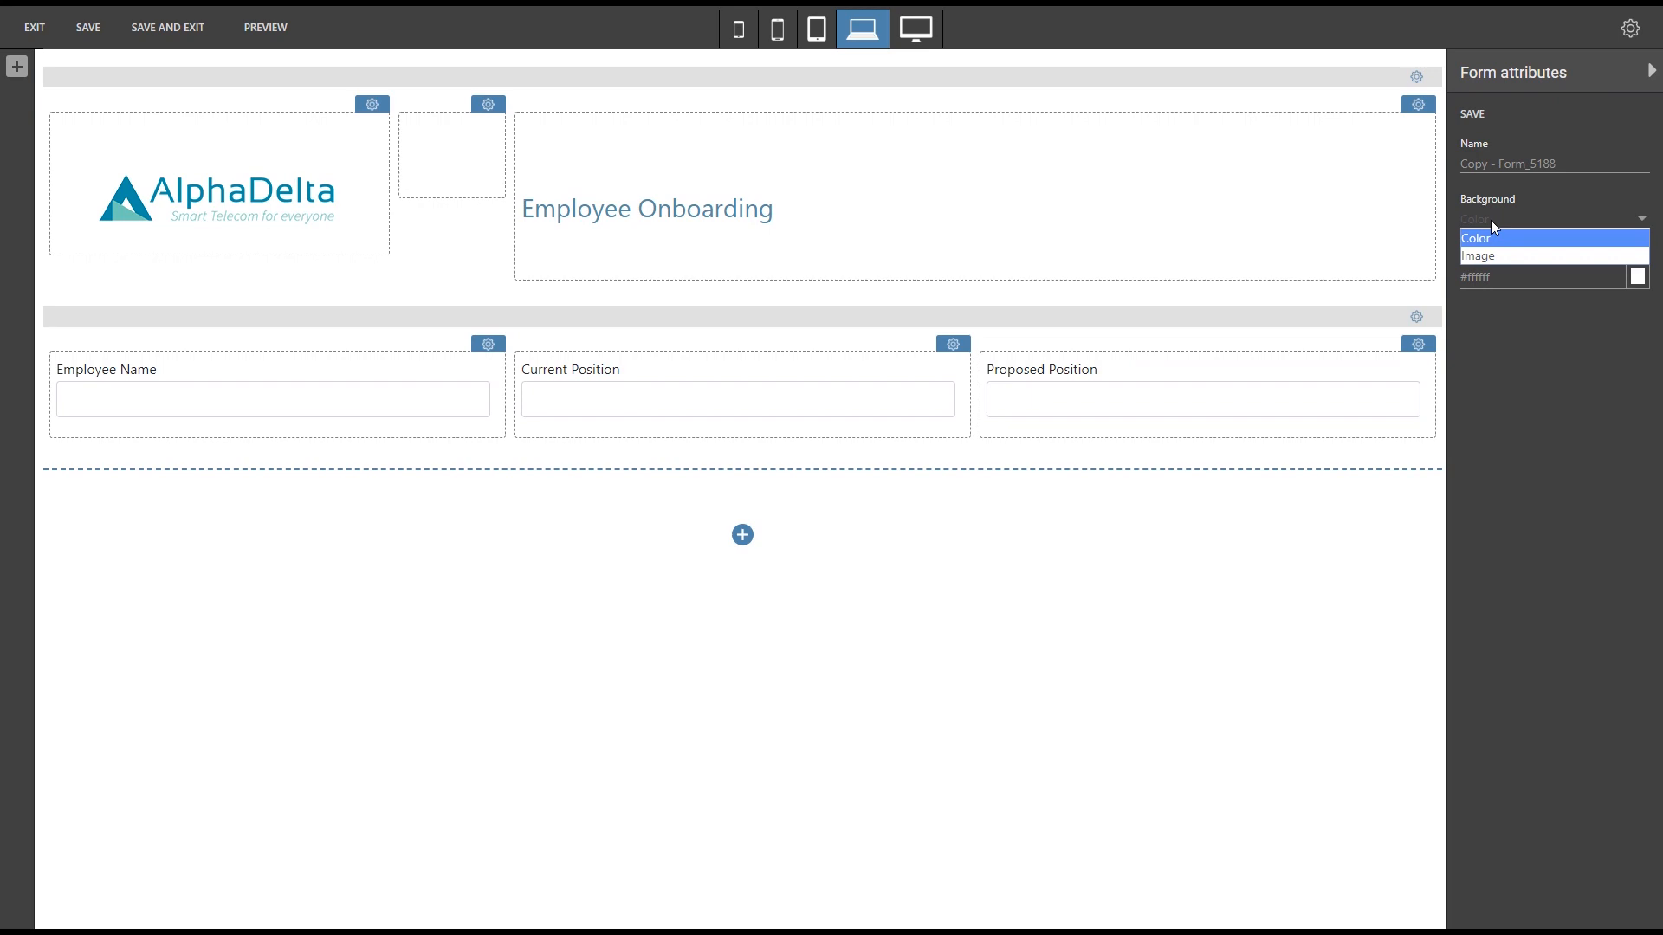
Set the form's Background attribute to a patterned image and save the form attributes.
click(1476, 256)
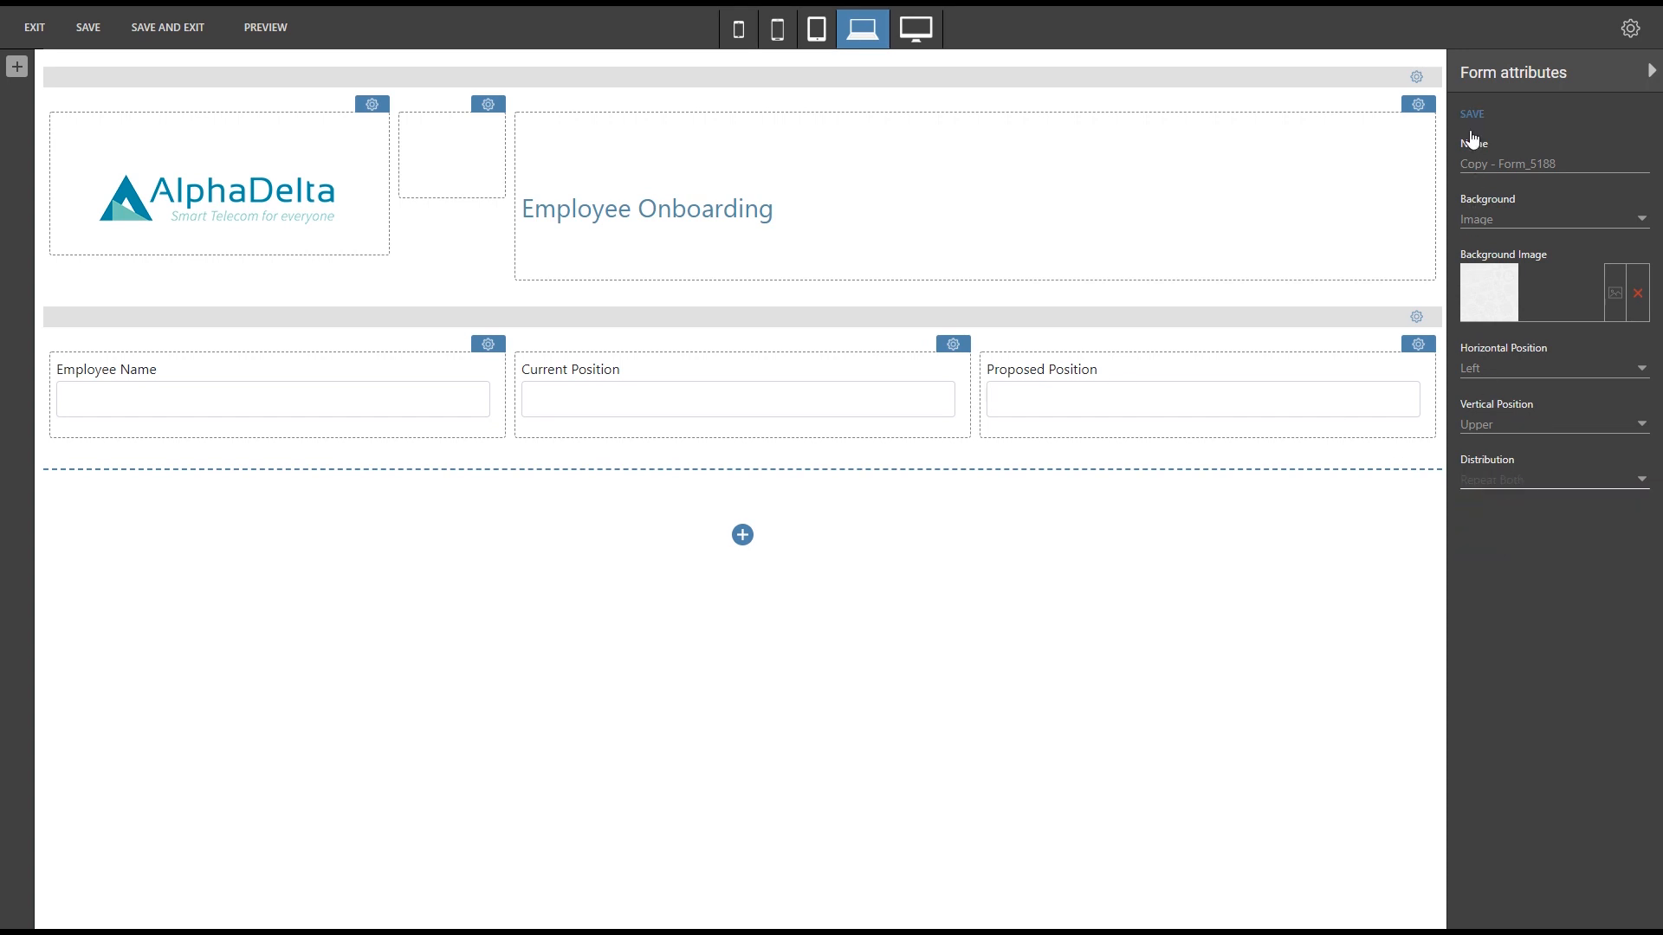
click(1651, 73)
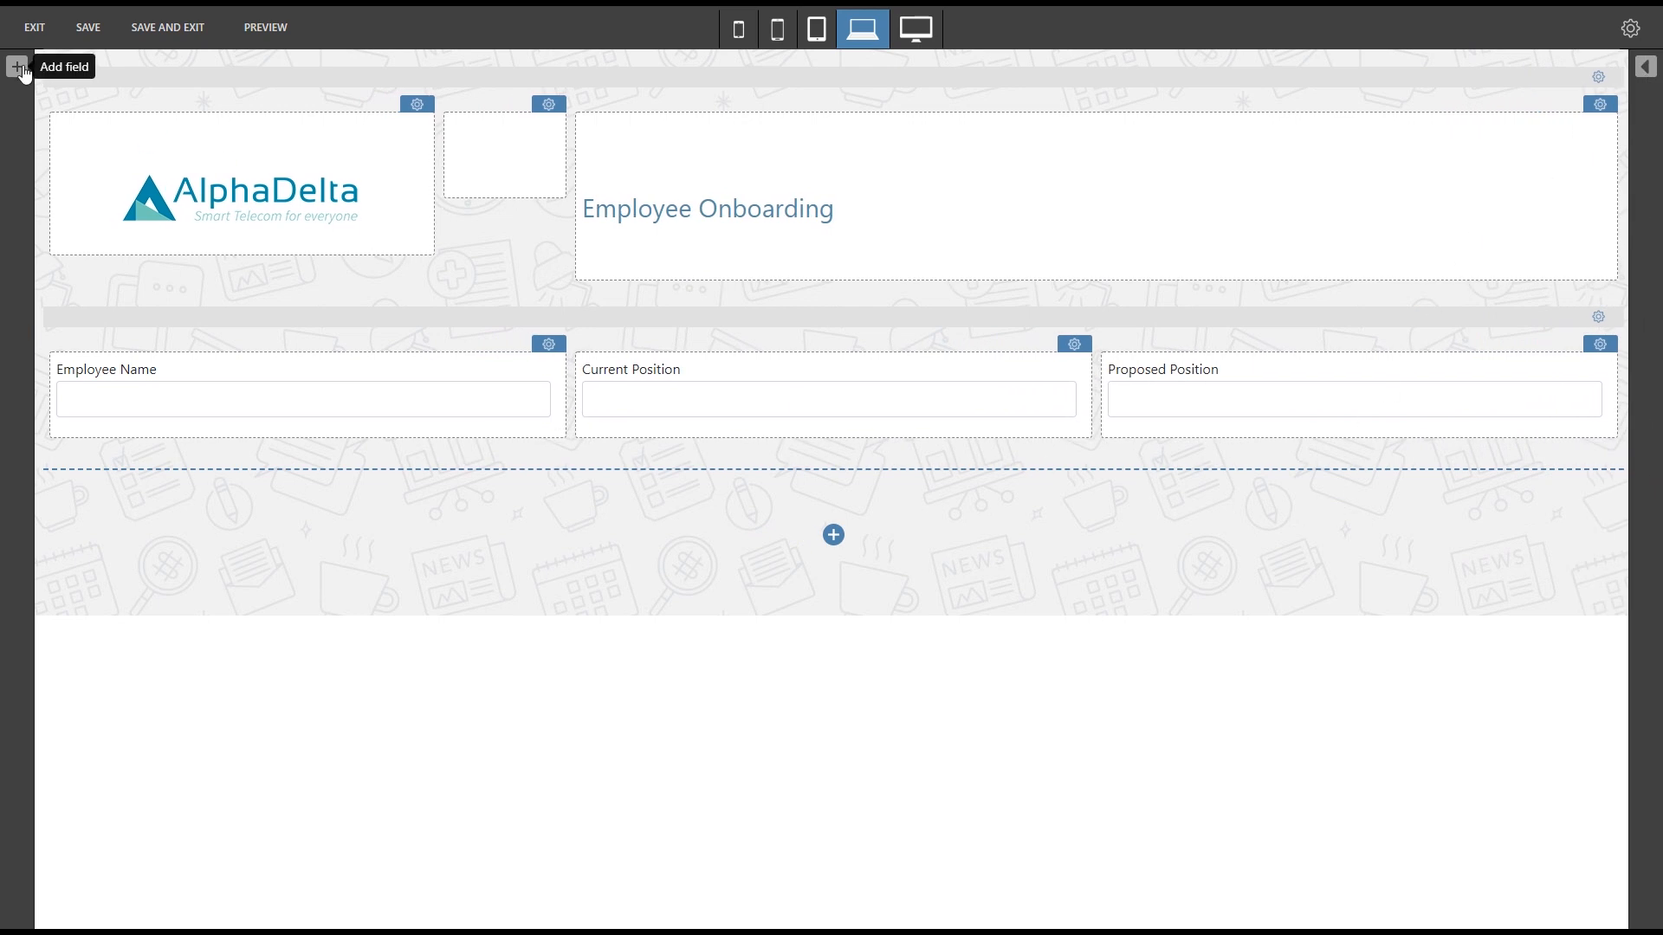
Add a _Complement block in the new bottom row and show the gallery's private images.
click(17, 67)
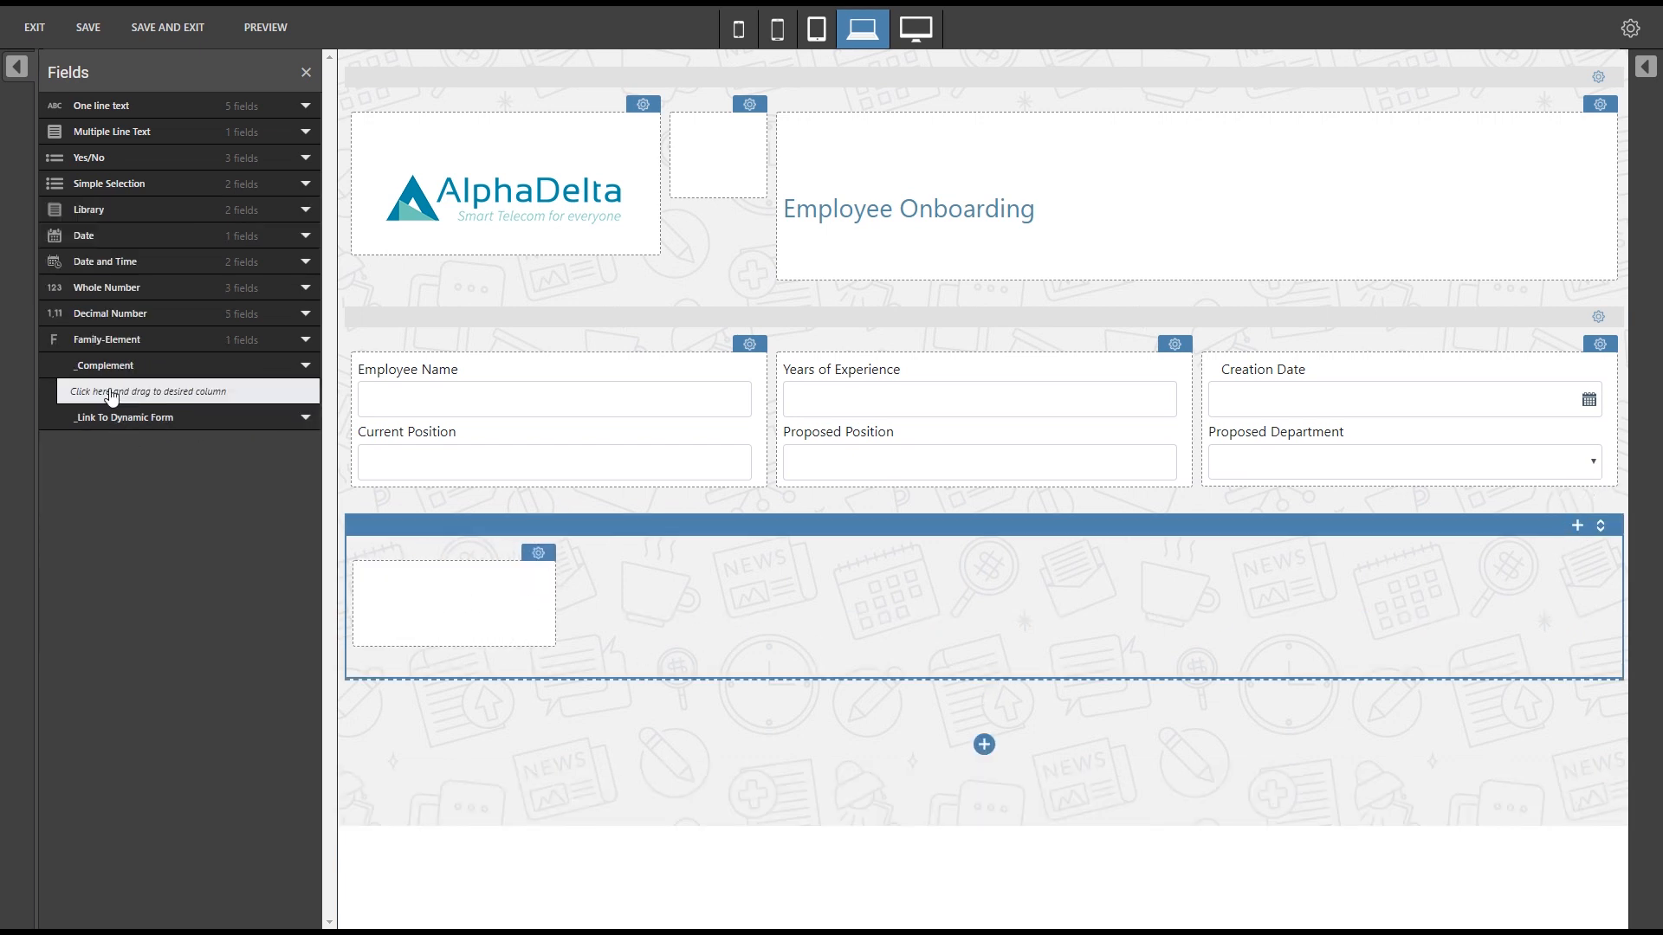
drag(149, 391, 454, 598)
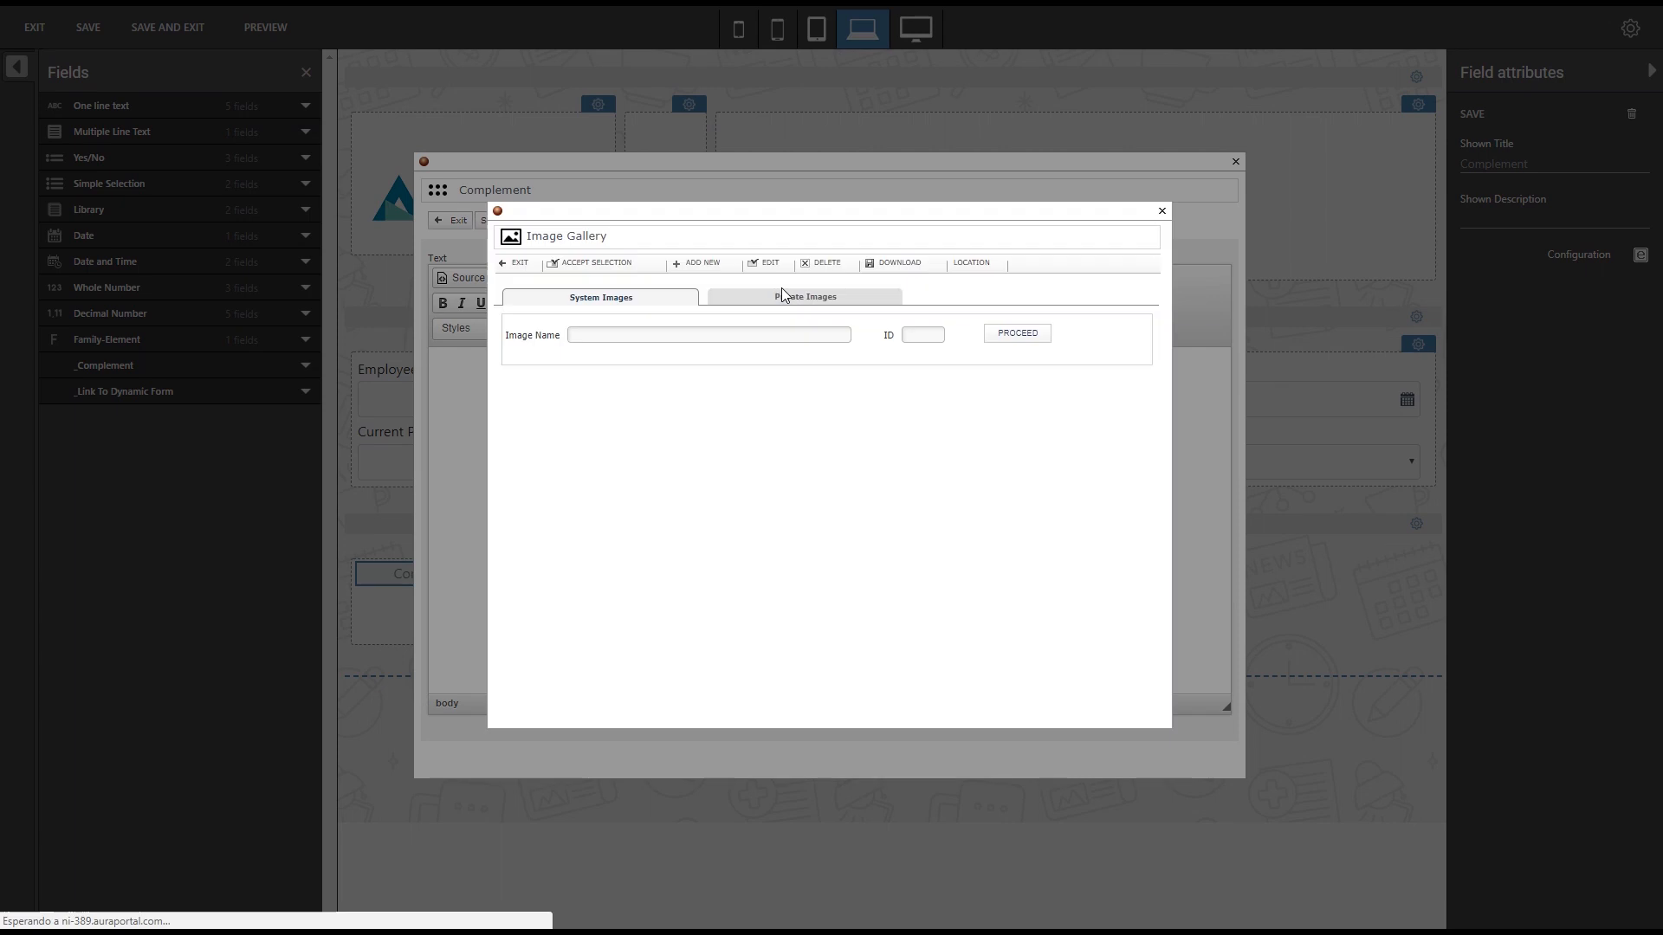
click(804, 297)
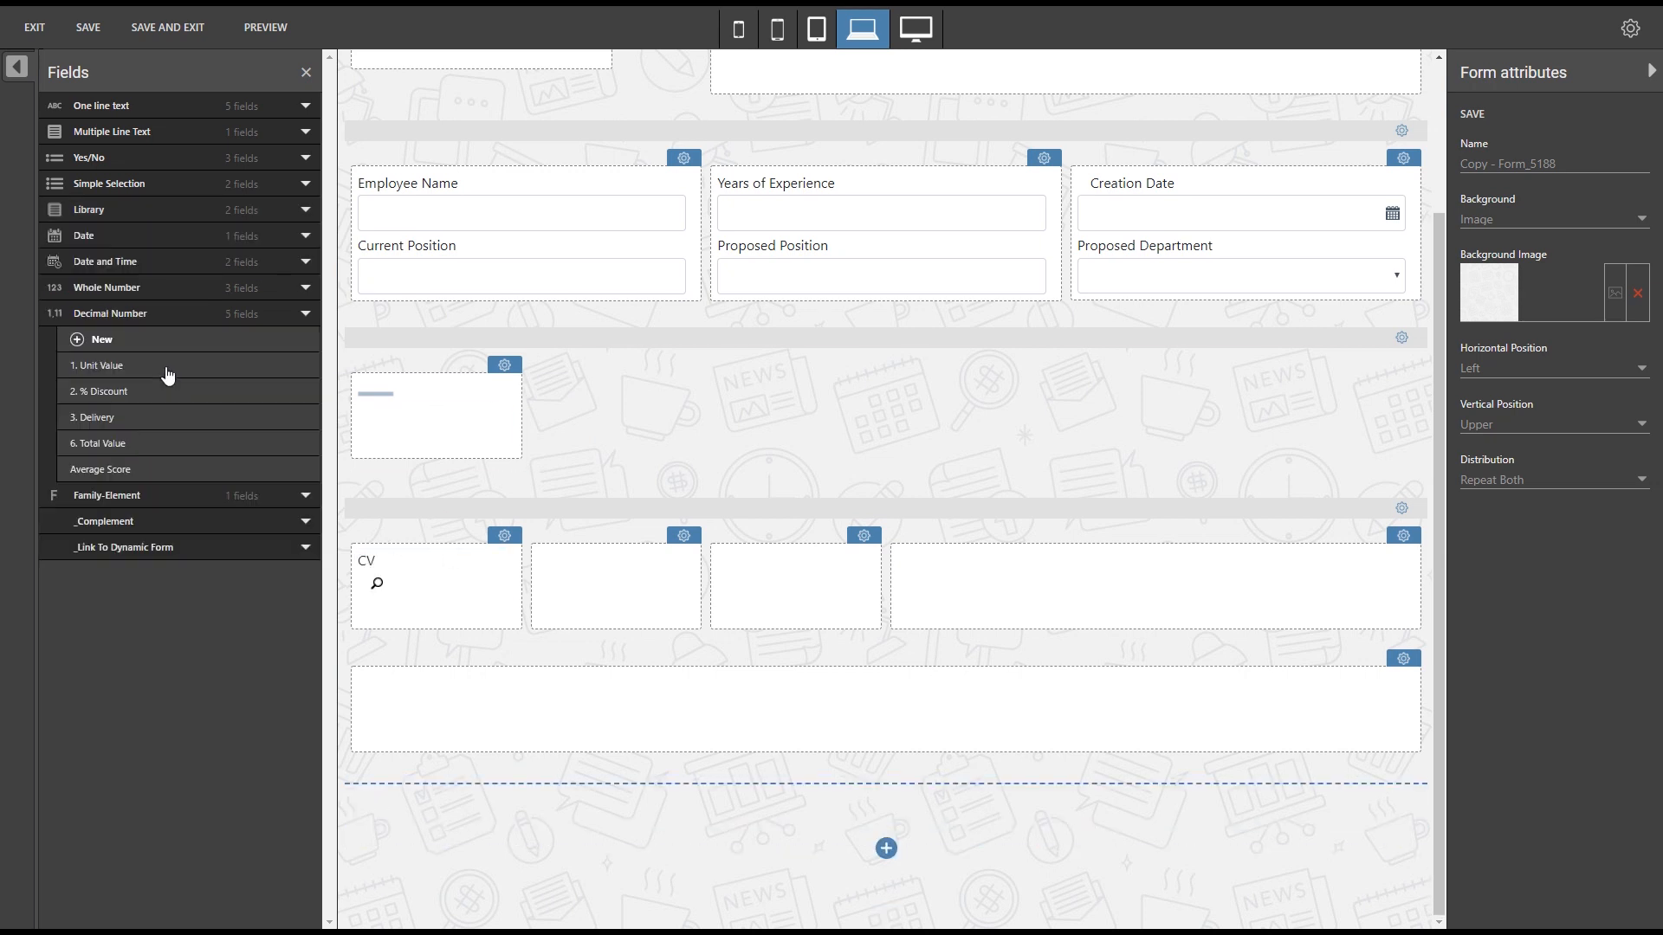
Place Average Score beside CV and add a Multiple Line Text field for Comments.
drag(101, 470, 611, 589)
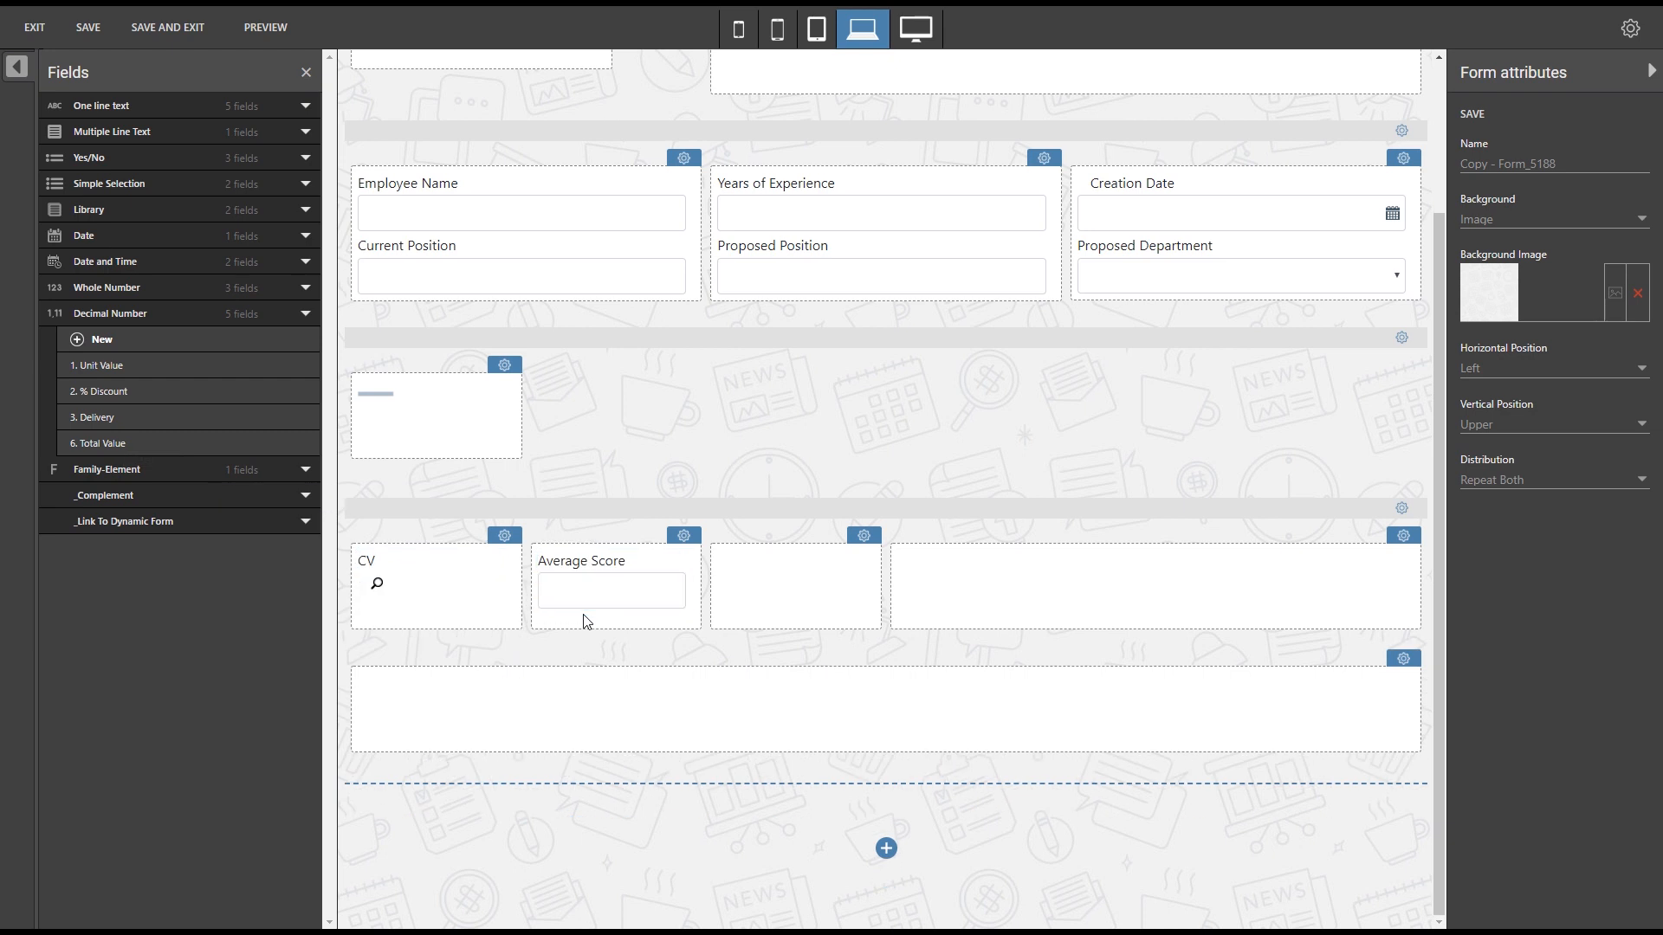
click(88, 157)
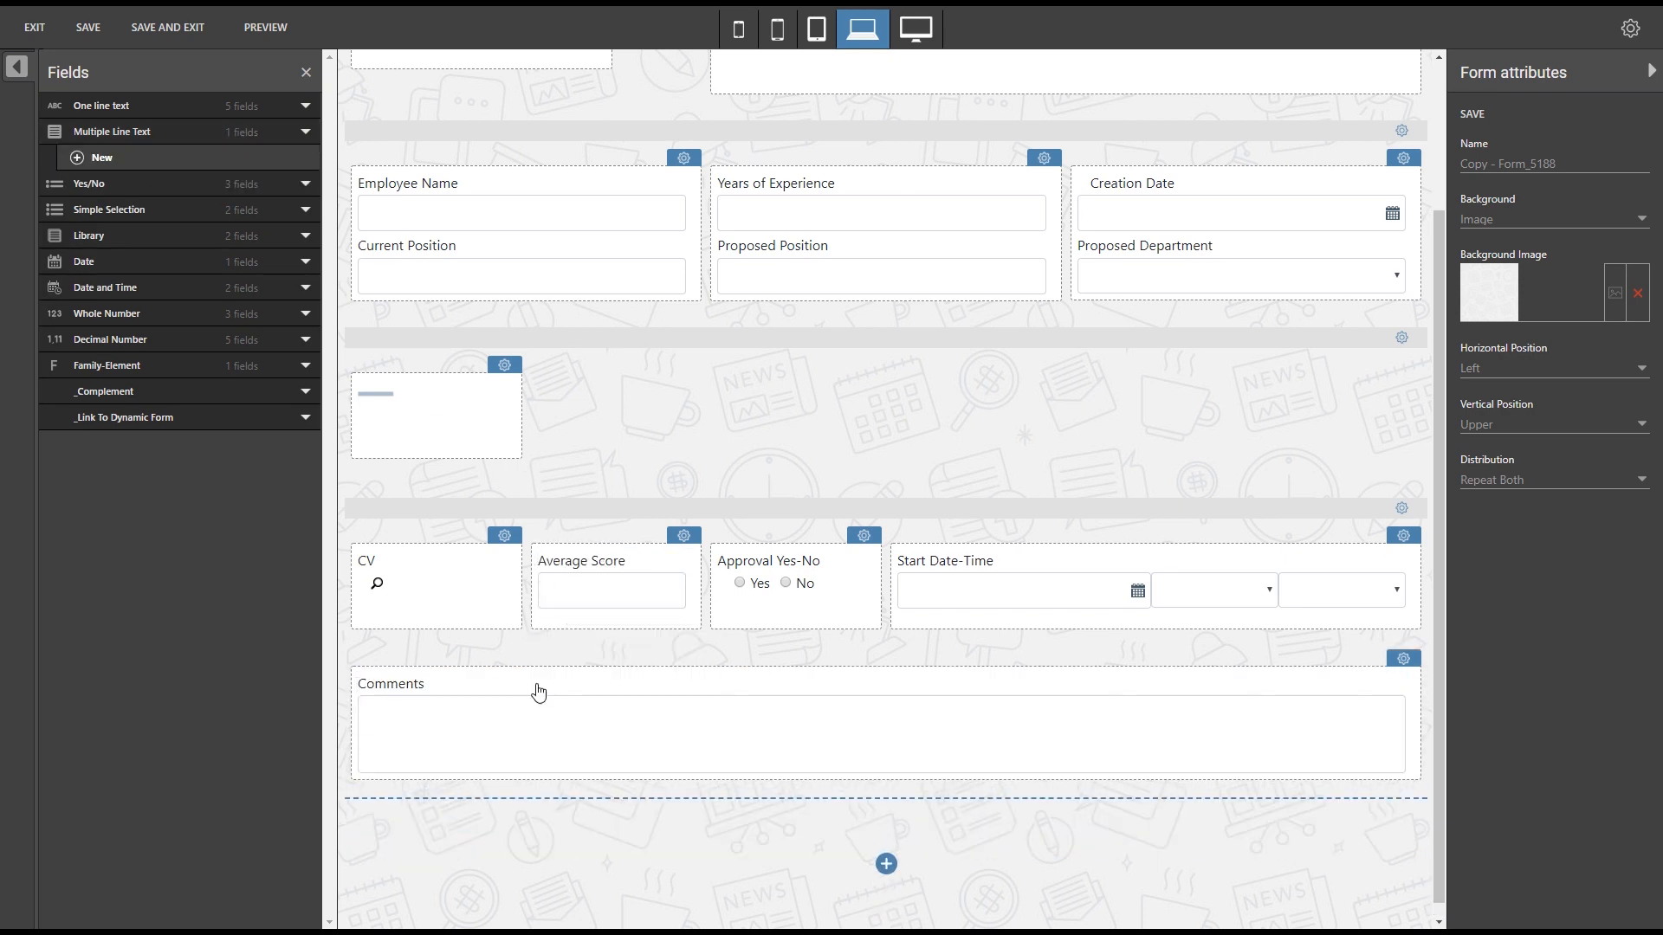
mouse_move(554, 866)
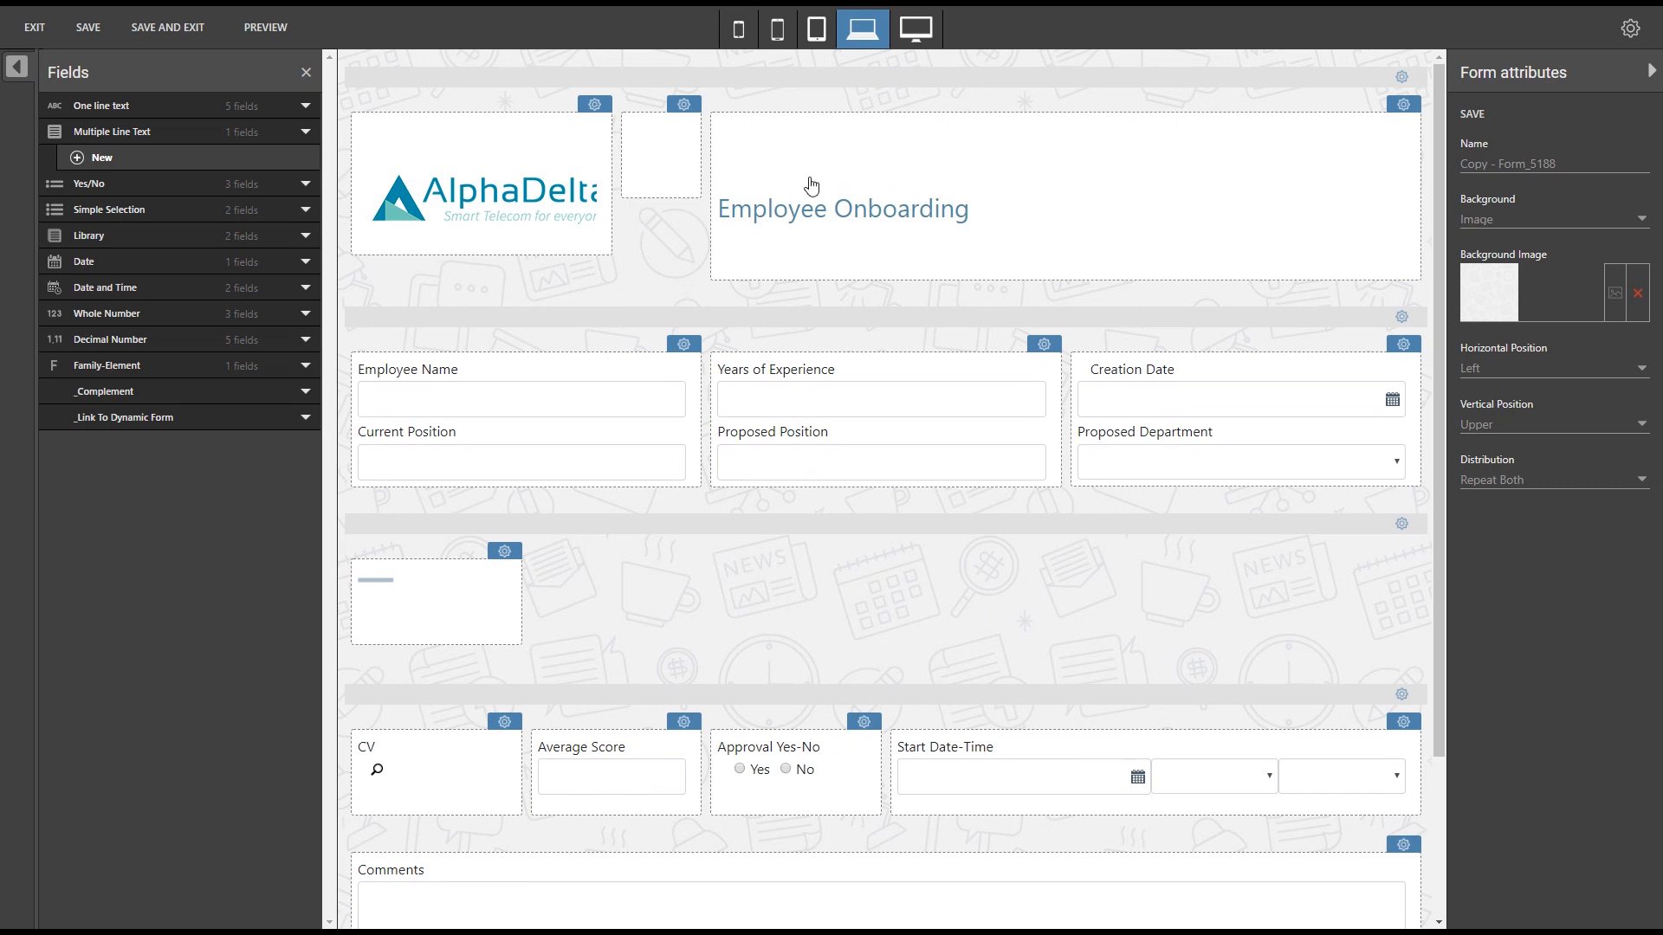
Switch to the tablet layout and show the Employee Onboarding column's attributes.
click(814, 29)
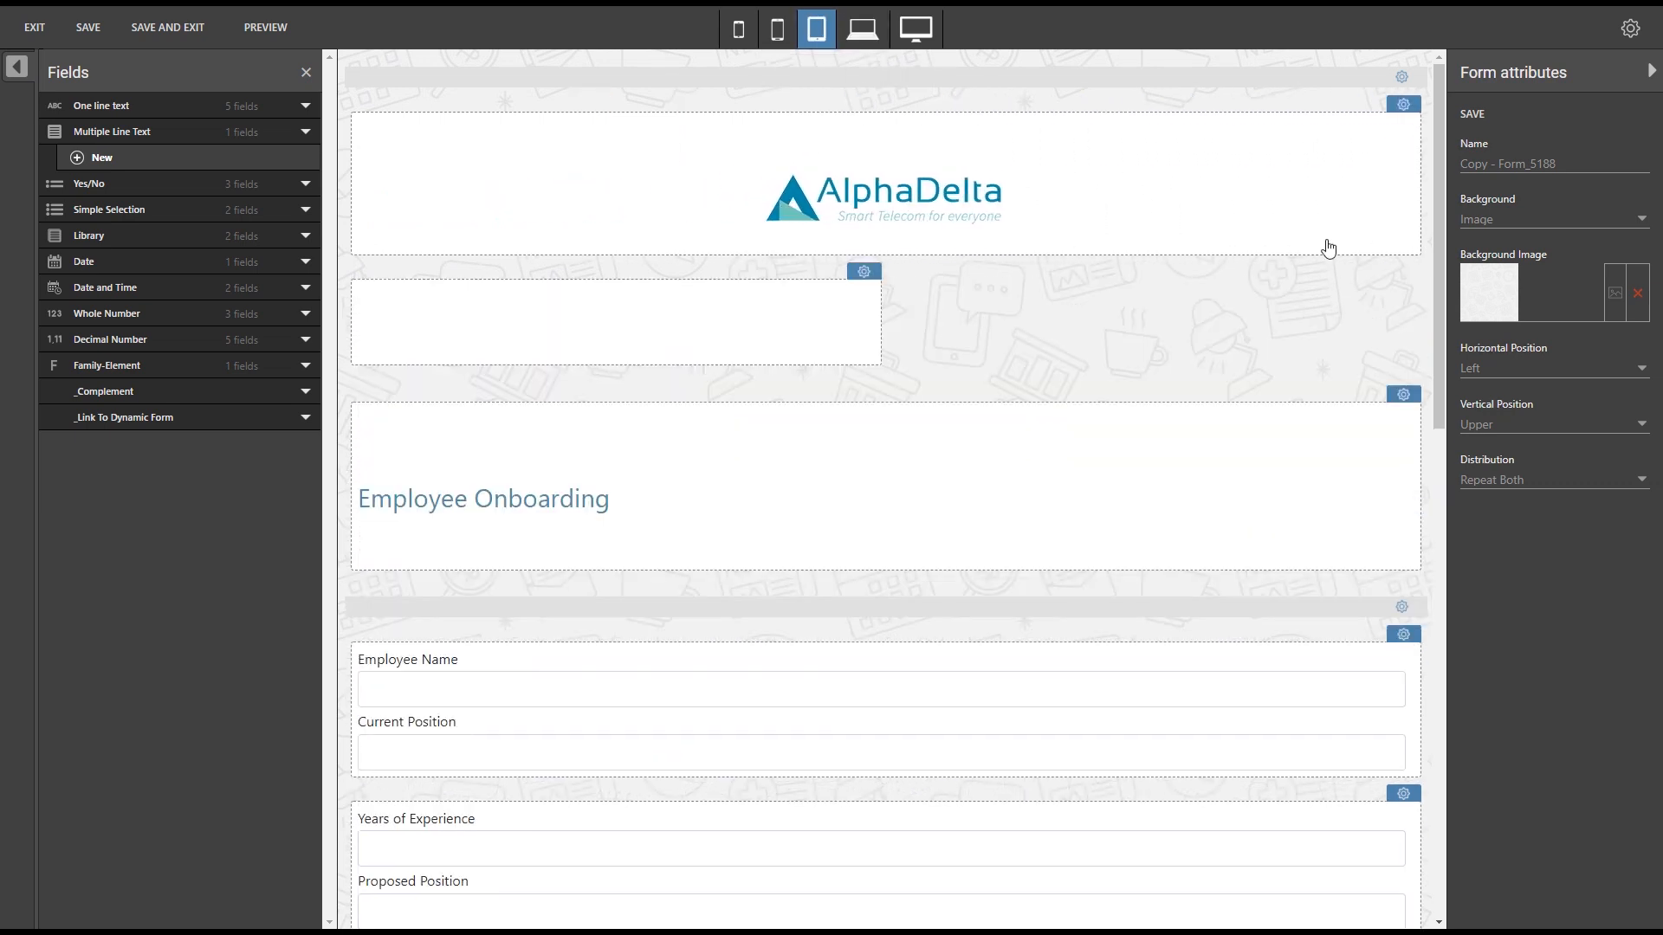
click(1401, 395)
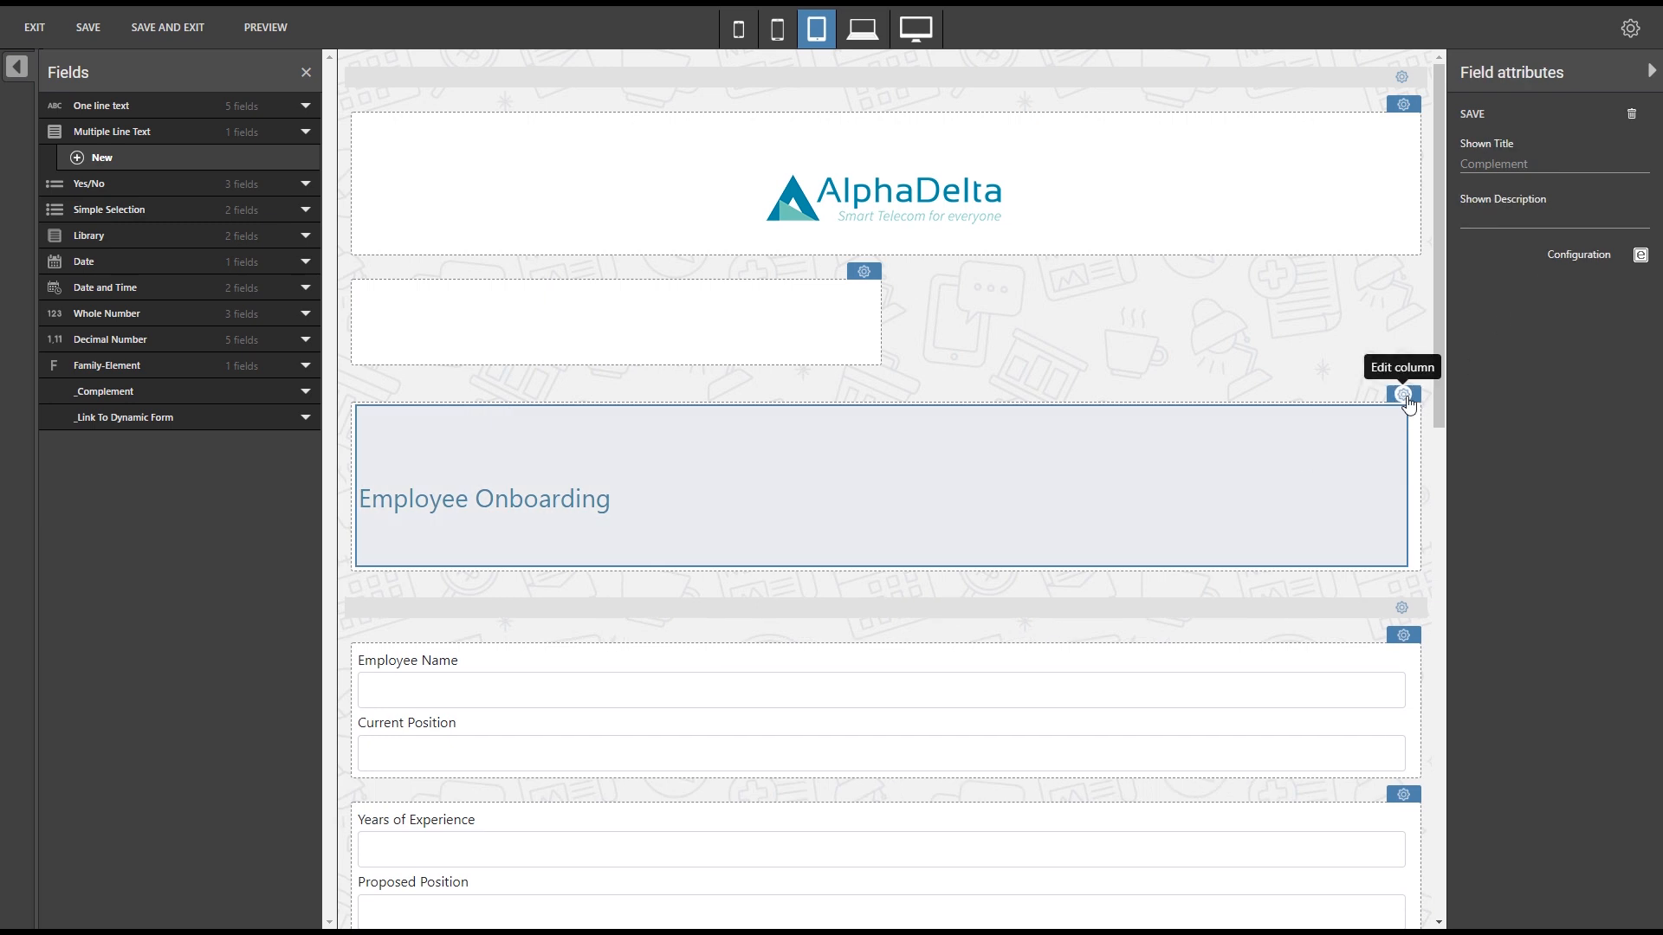
click(1401, 395)
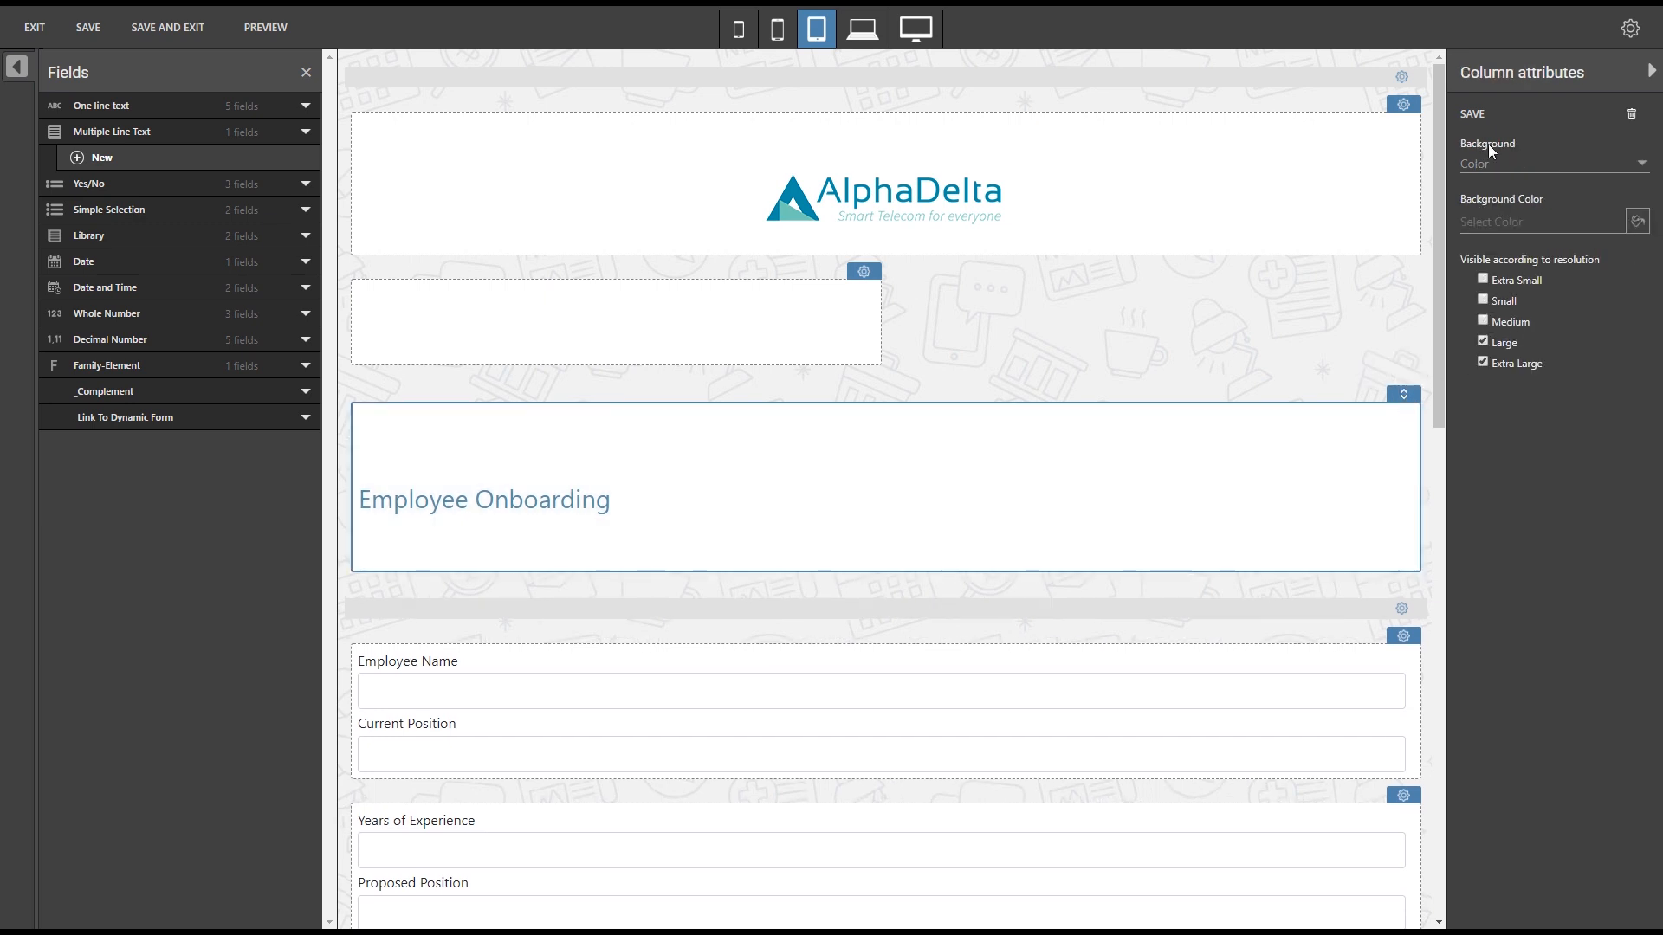
Preview the finished form on a tablet, a phone and the smallest phone in turn.
click(266, 26)
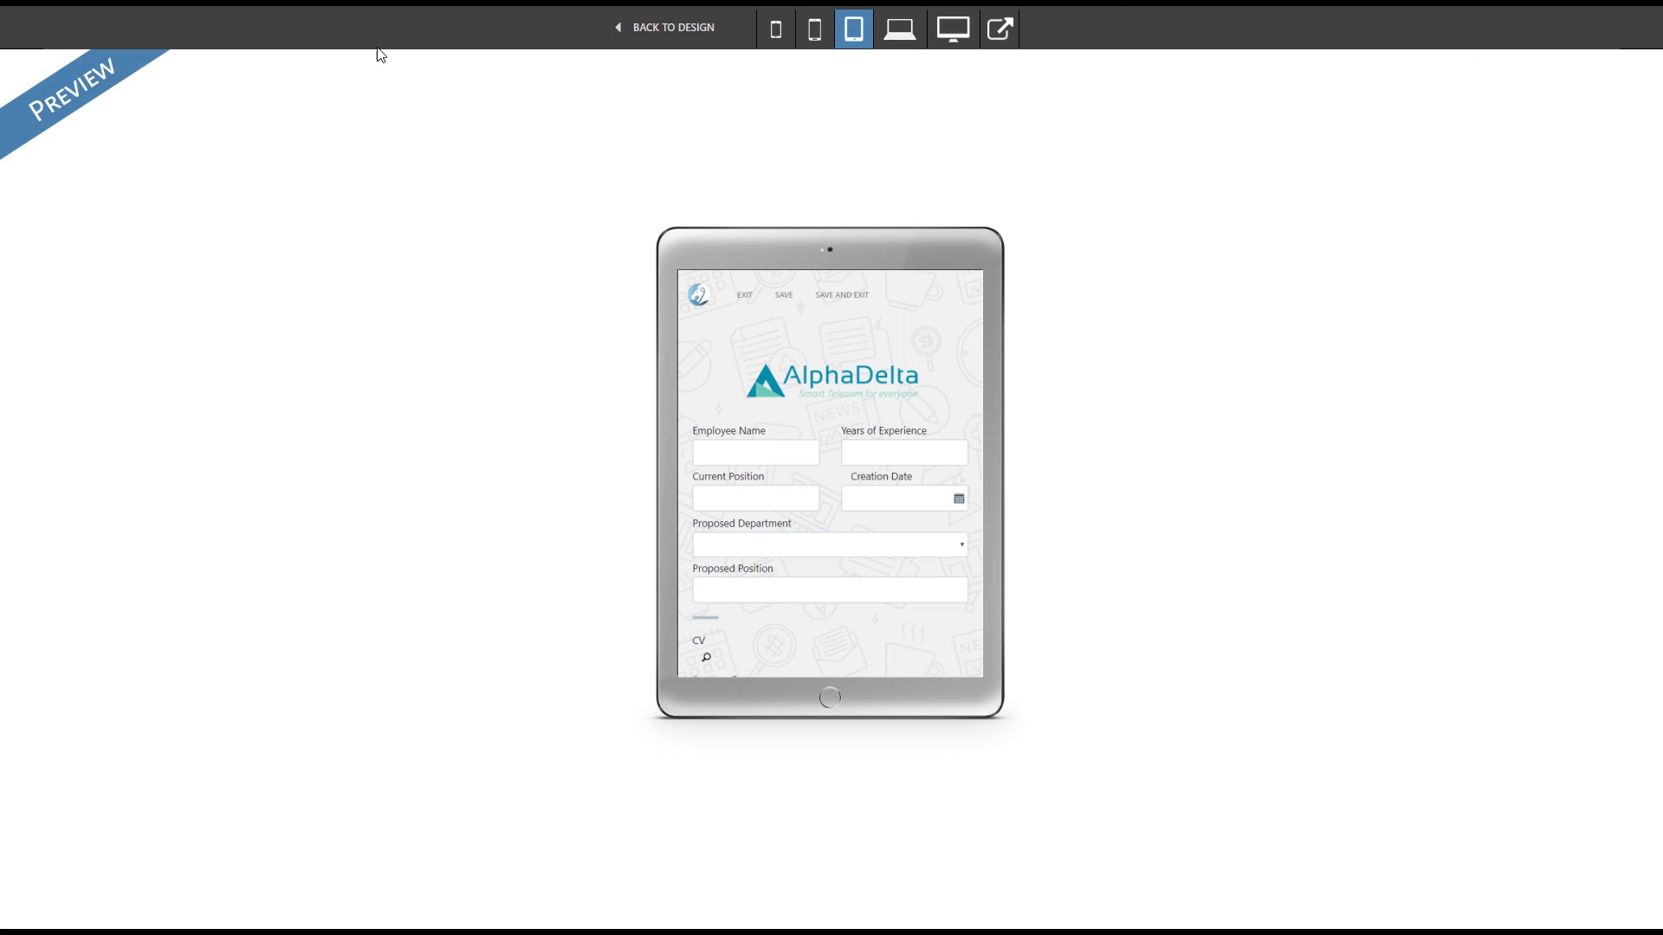
click(814, 29)
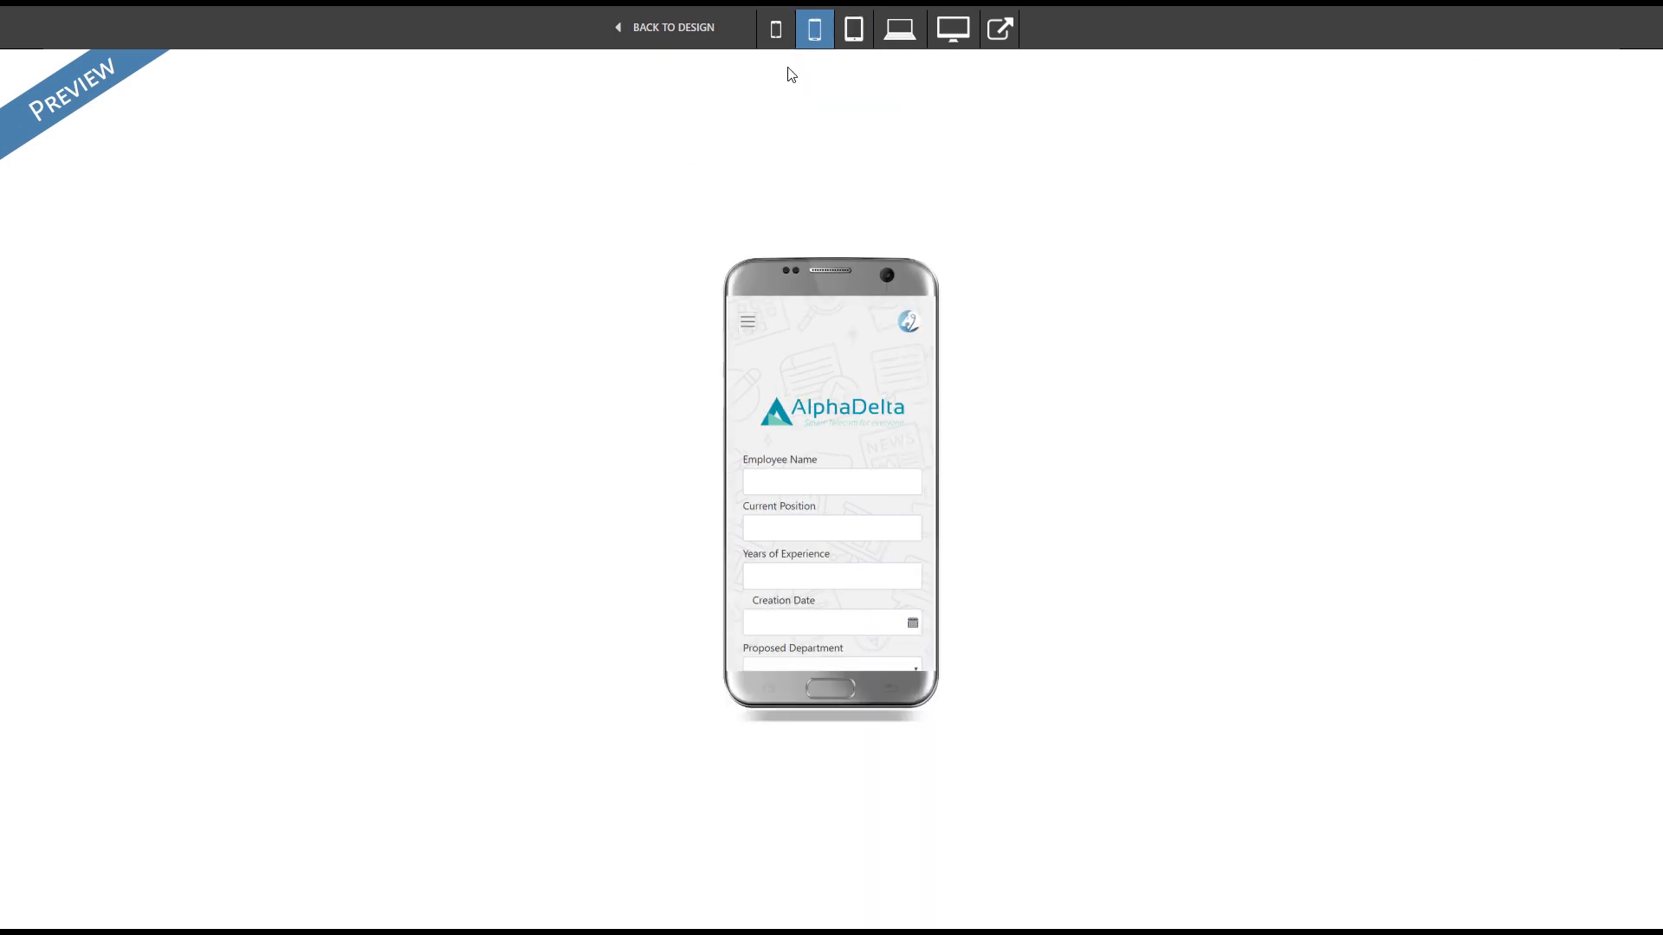
click(776, 29)
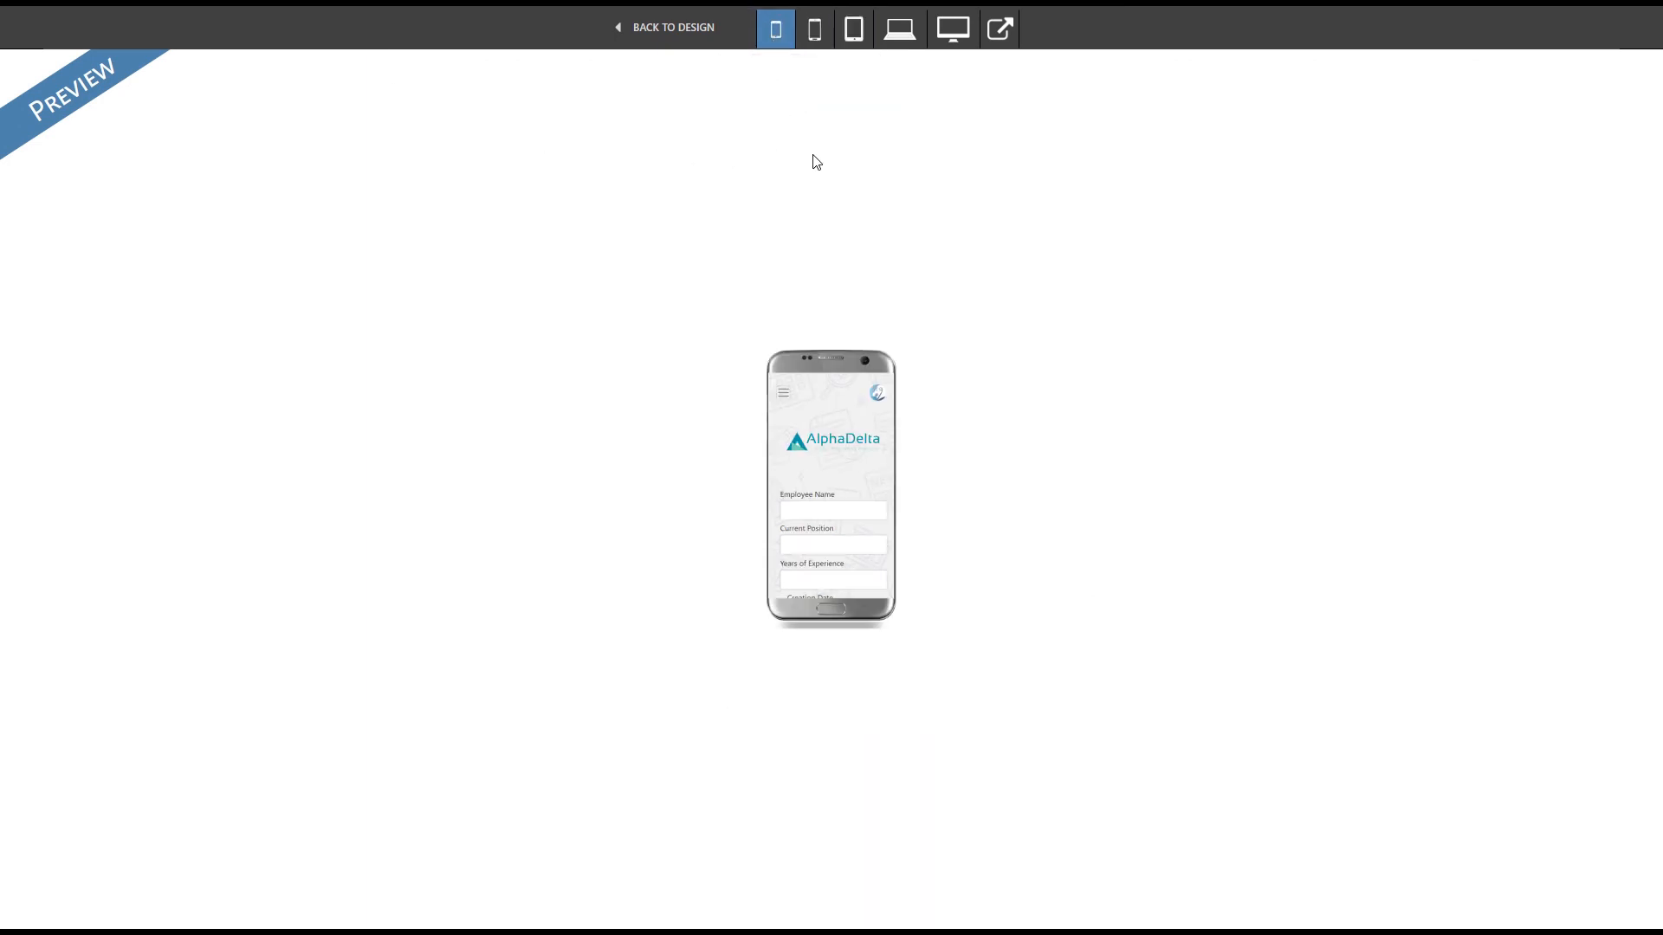